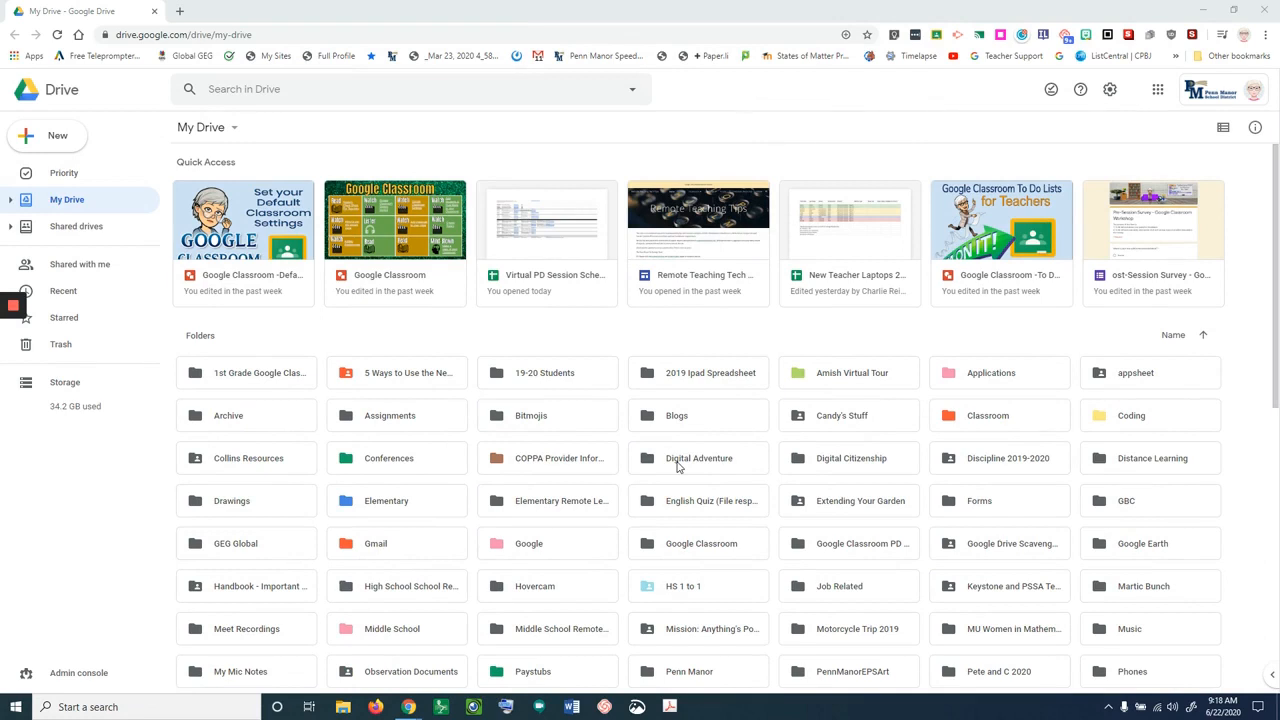
pyautogui.moveTo(1157, 90)
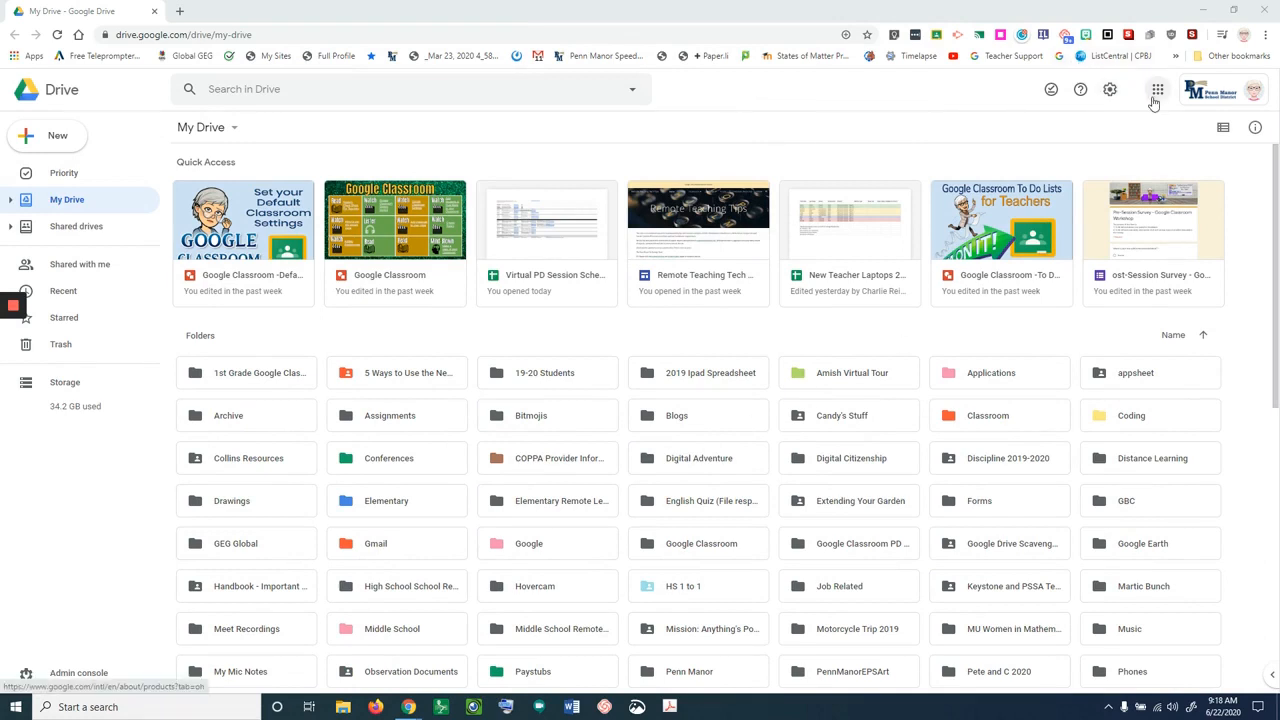
# Launch Jamboard from Google Drive's apps launcher in a new tab
pyautogui.click(1157, 89)
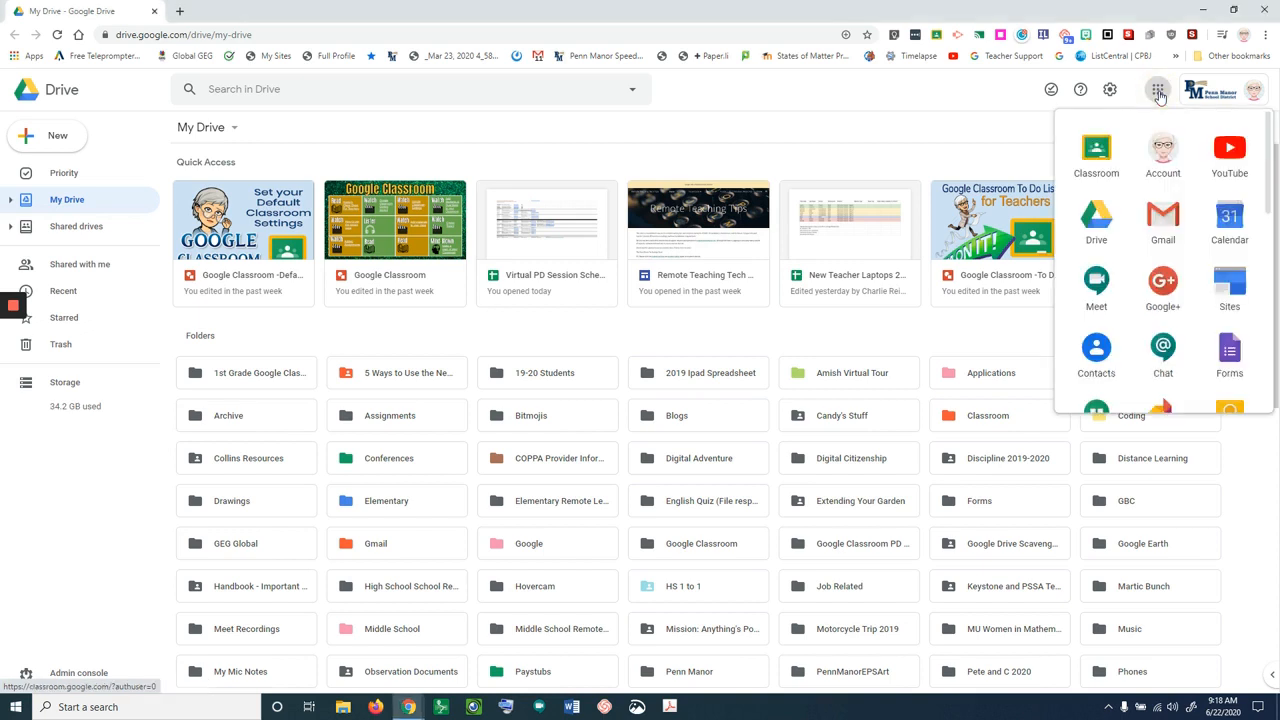
pyautogui.scroll(-3)
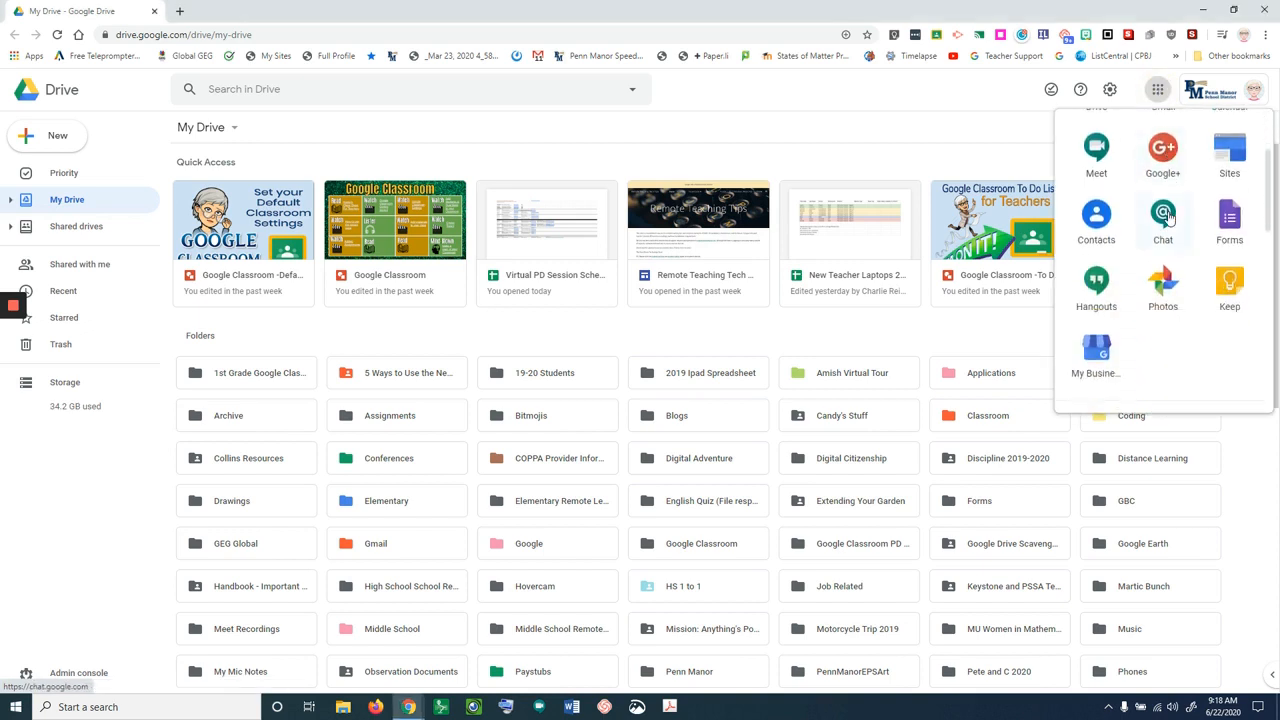
pyautogui.scroll(-3)
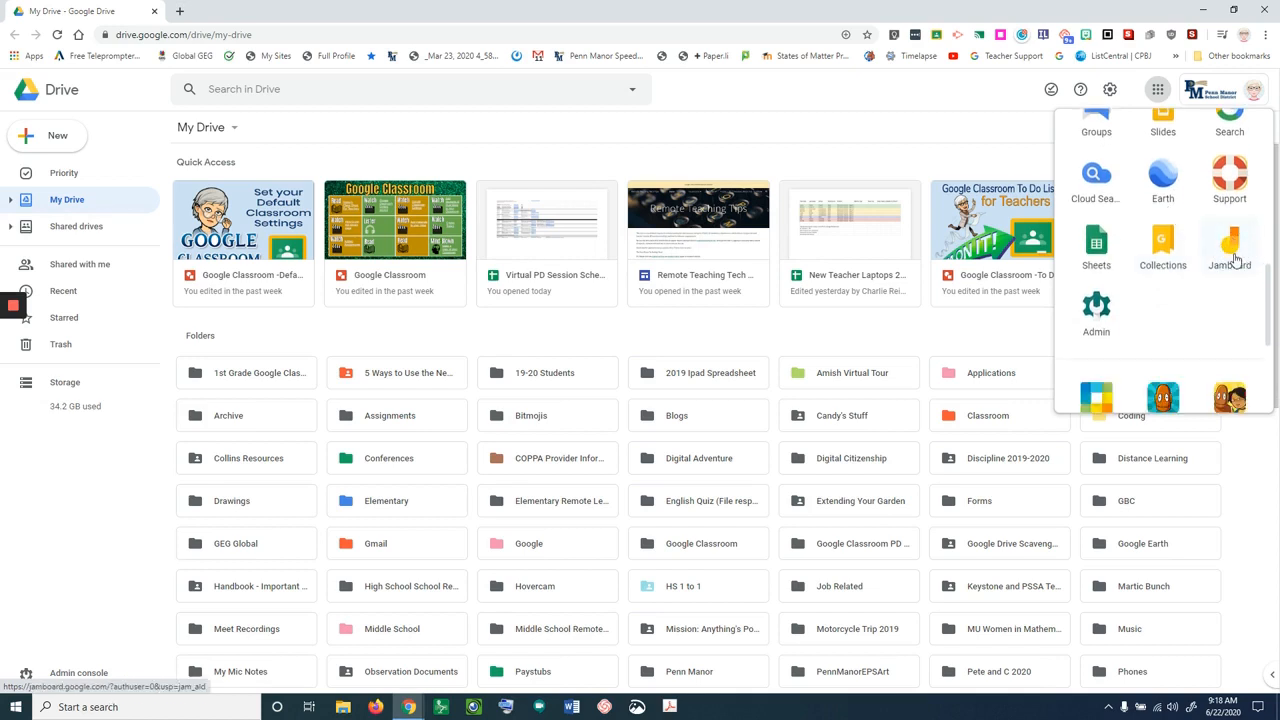
pyautogui.click(1229, 245)
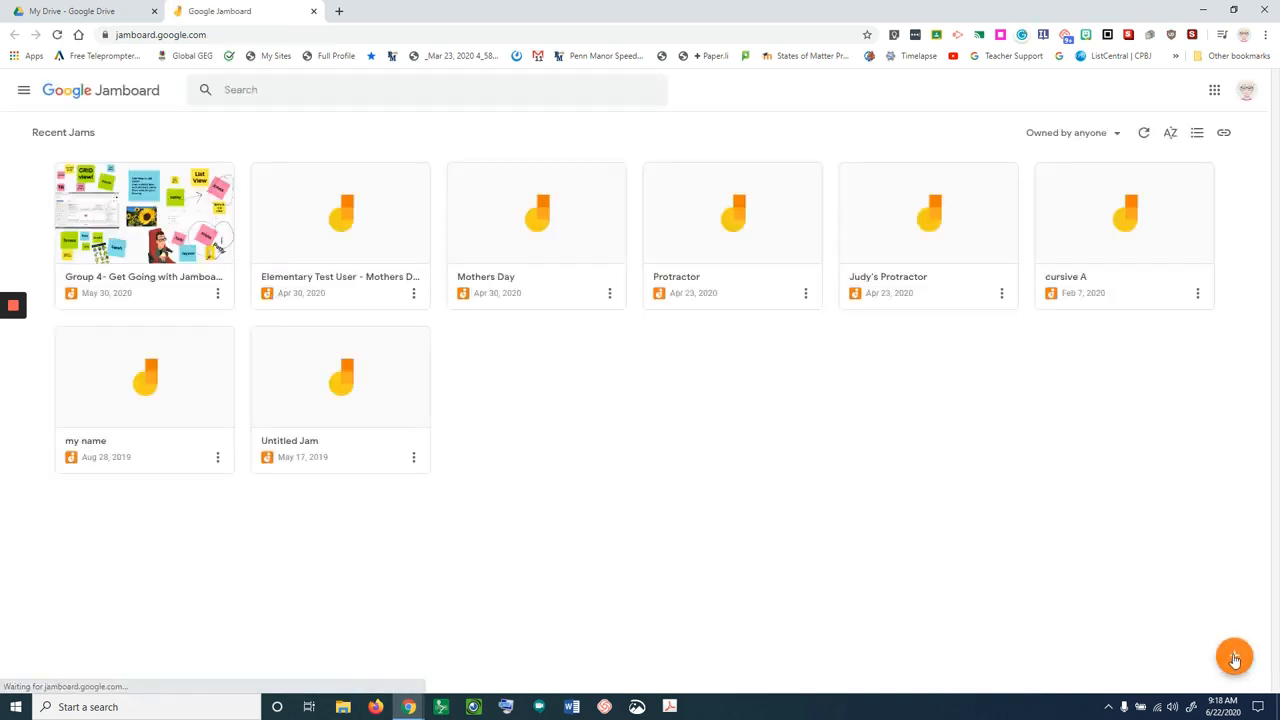
pyautogui.moveTo(1234, 658)
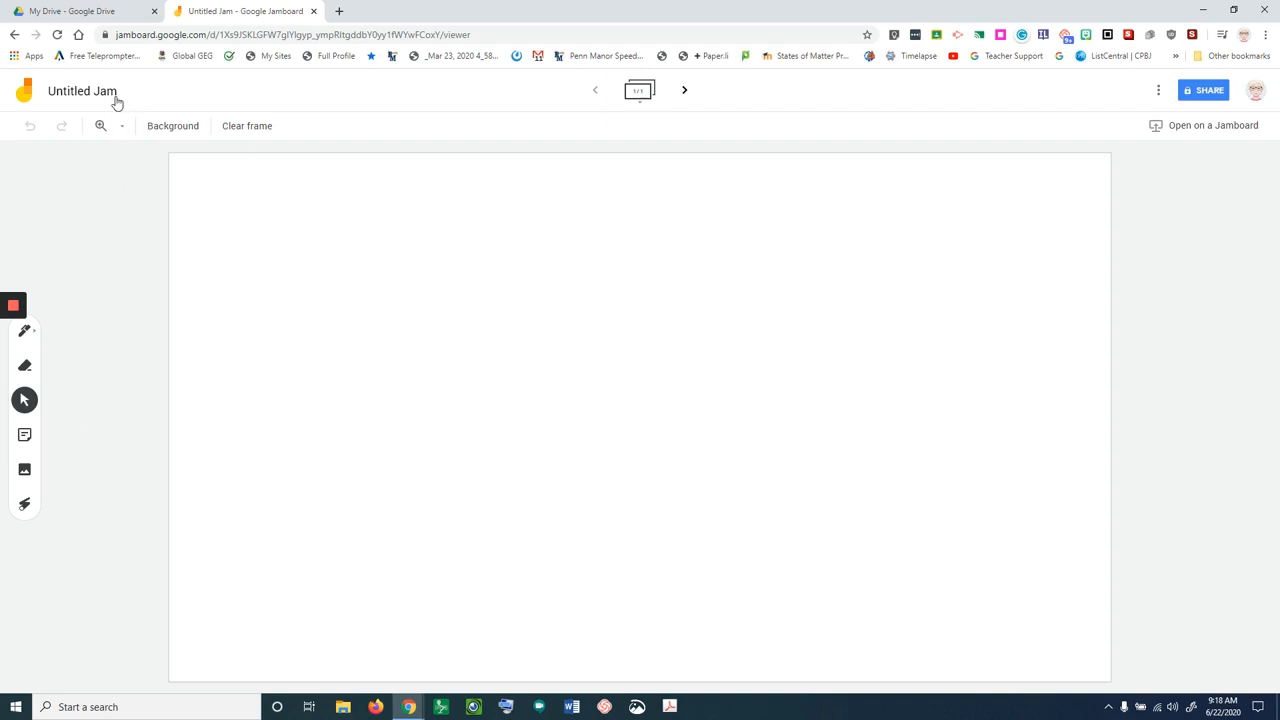
# Rename the 'Untitled Jam' to 'Cursive A'
pyautogui.click(82, 90)
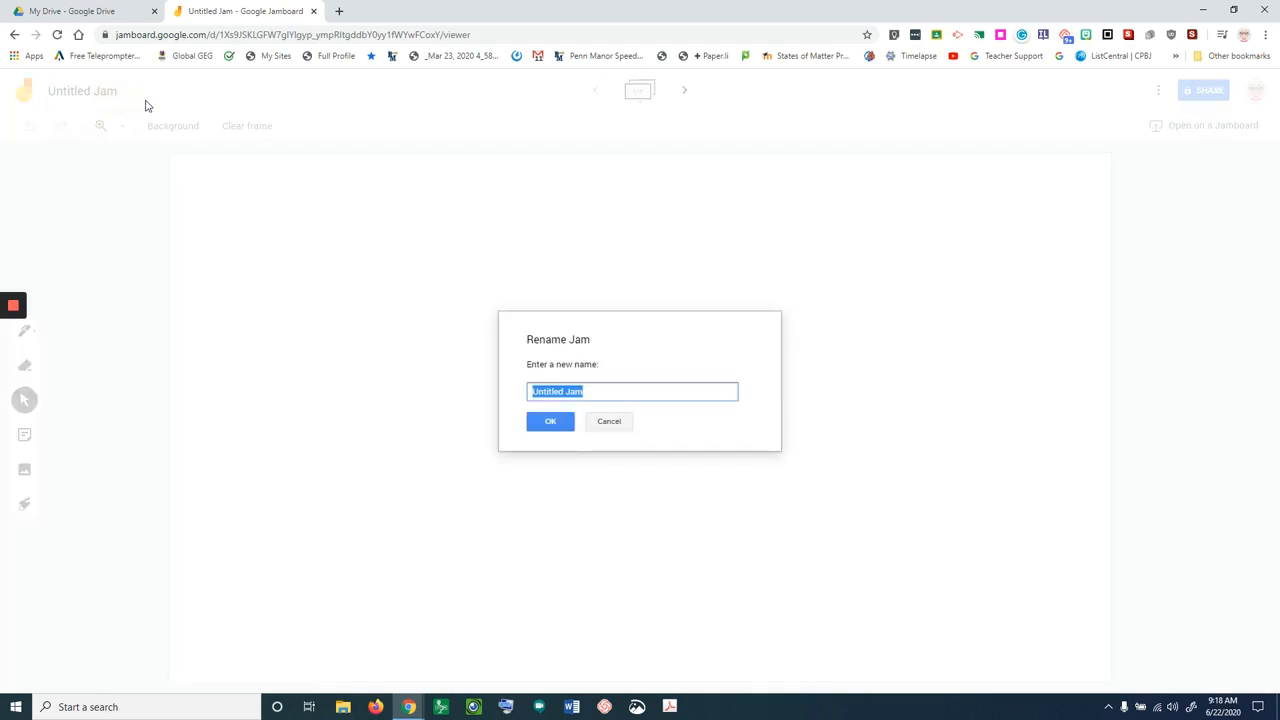
pyautogui.write('Cursive A')
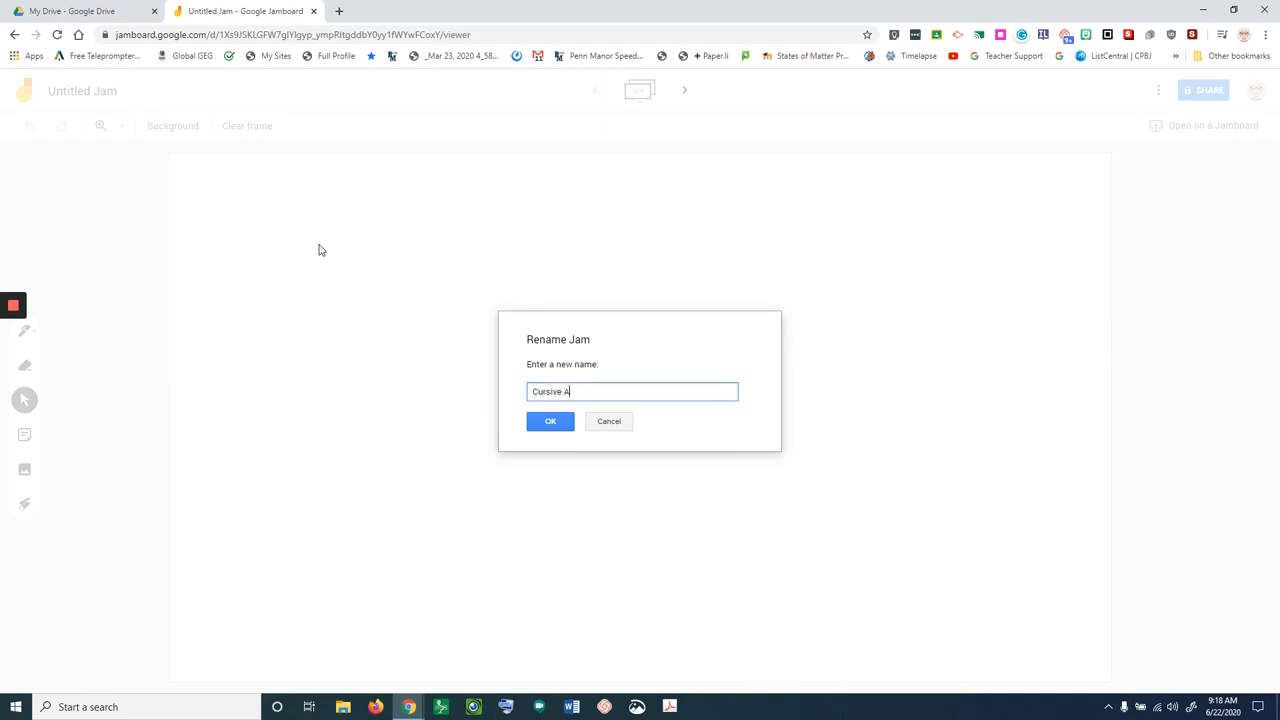
pyautogui.click(550, 421)
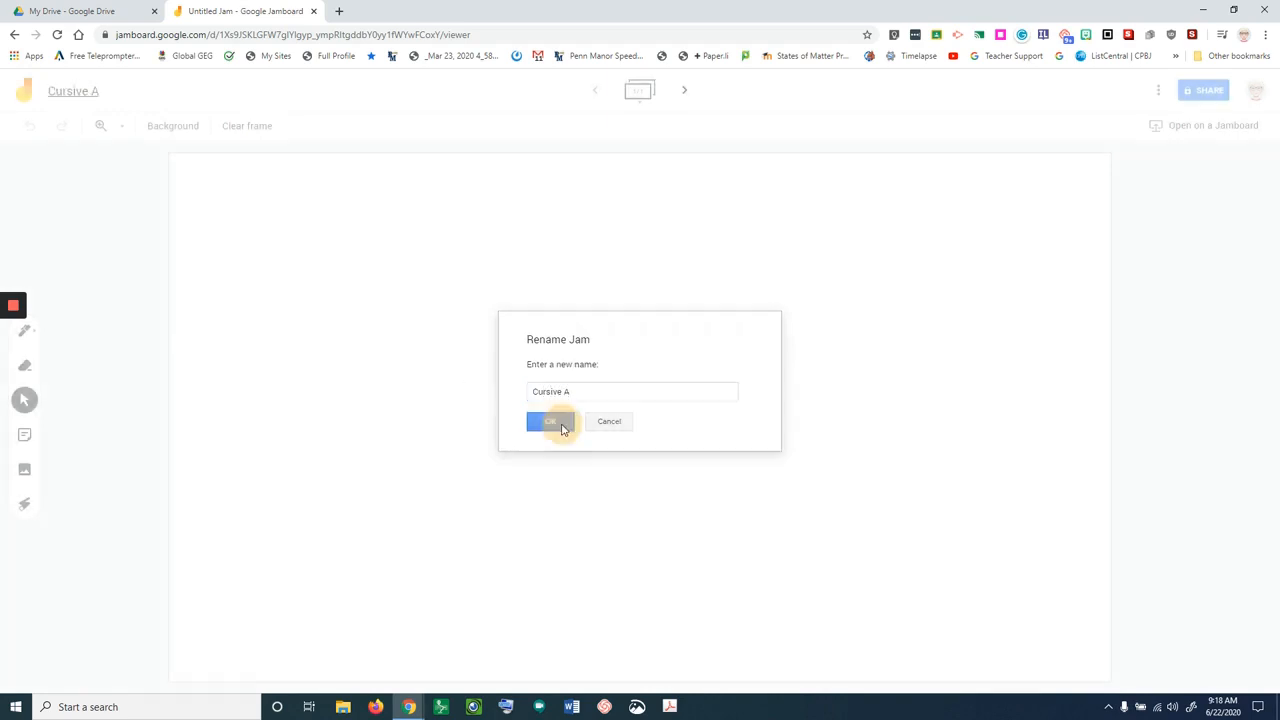
pyautogui.click(550, 421)
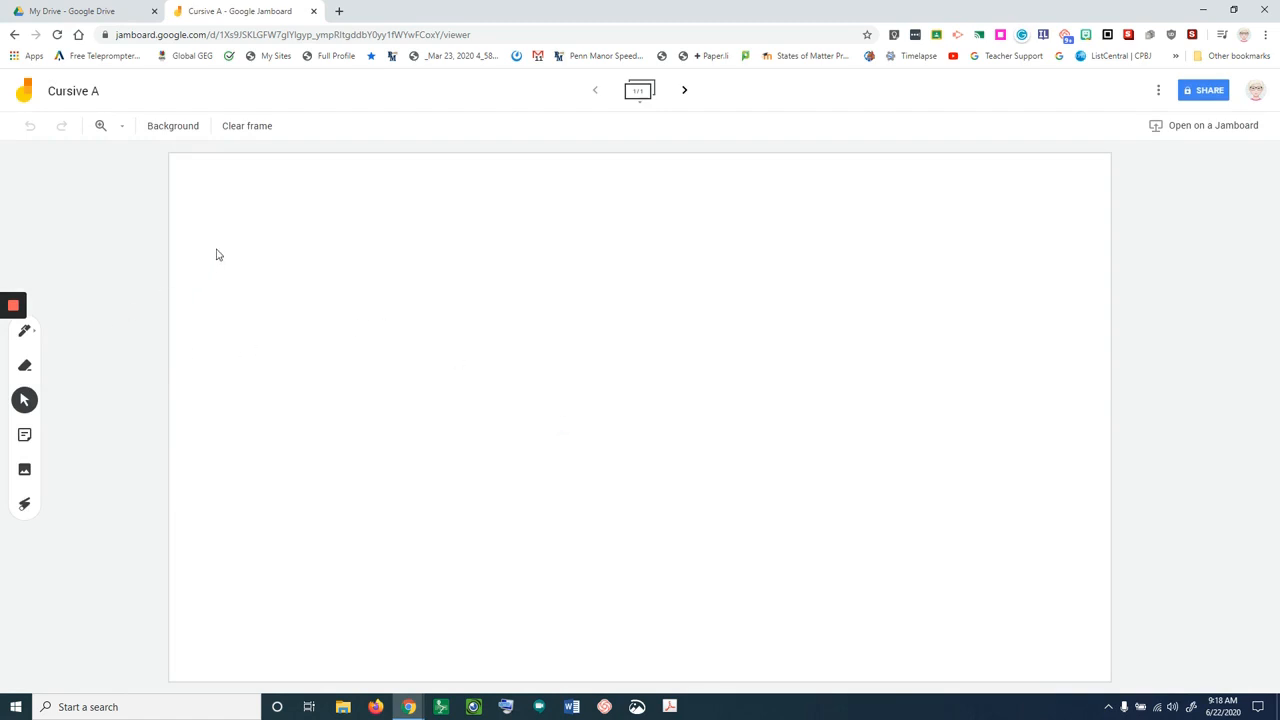
pyautogui.moveTo(24, 470)
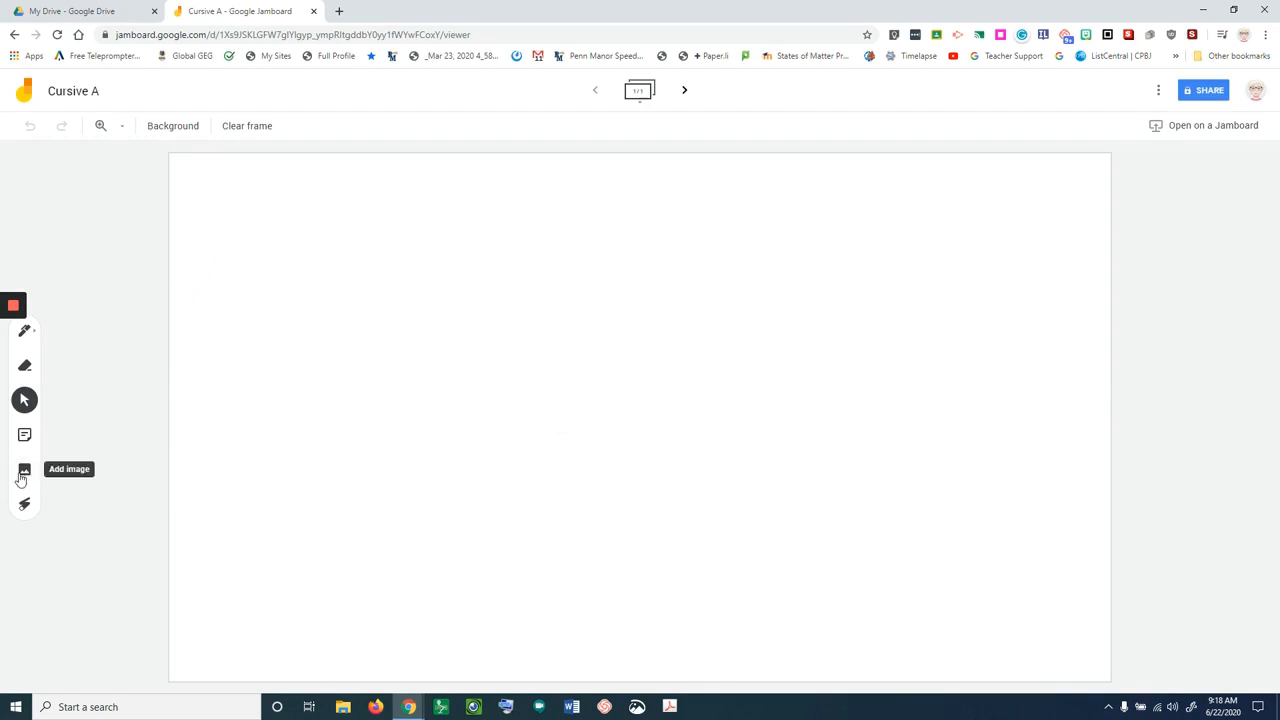
# Find a cursive A tracing worksheet via Google Image Search and insert it
pyautogui.click(24, 469)
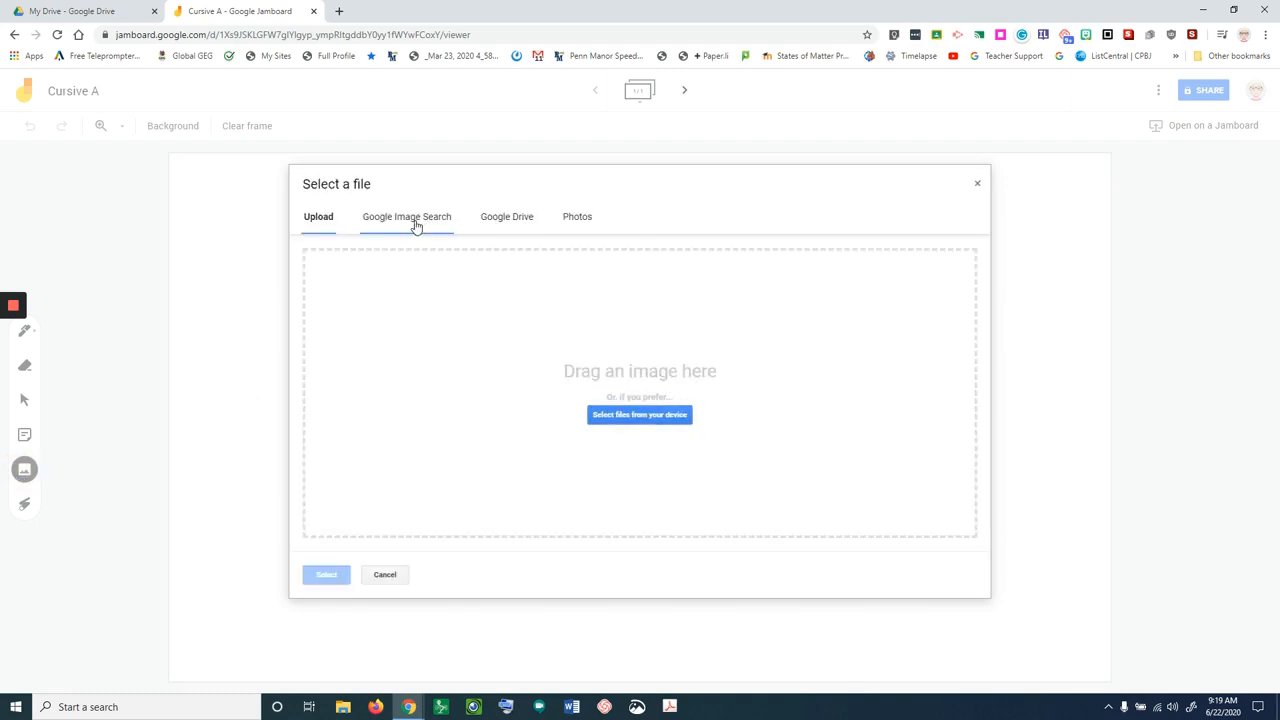
pyautogui.write('Cursive a worksheet')
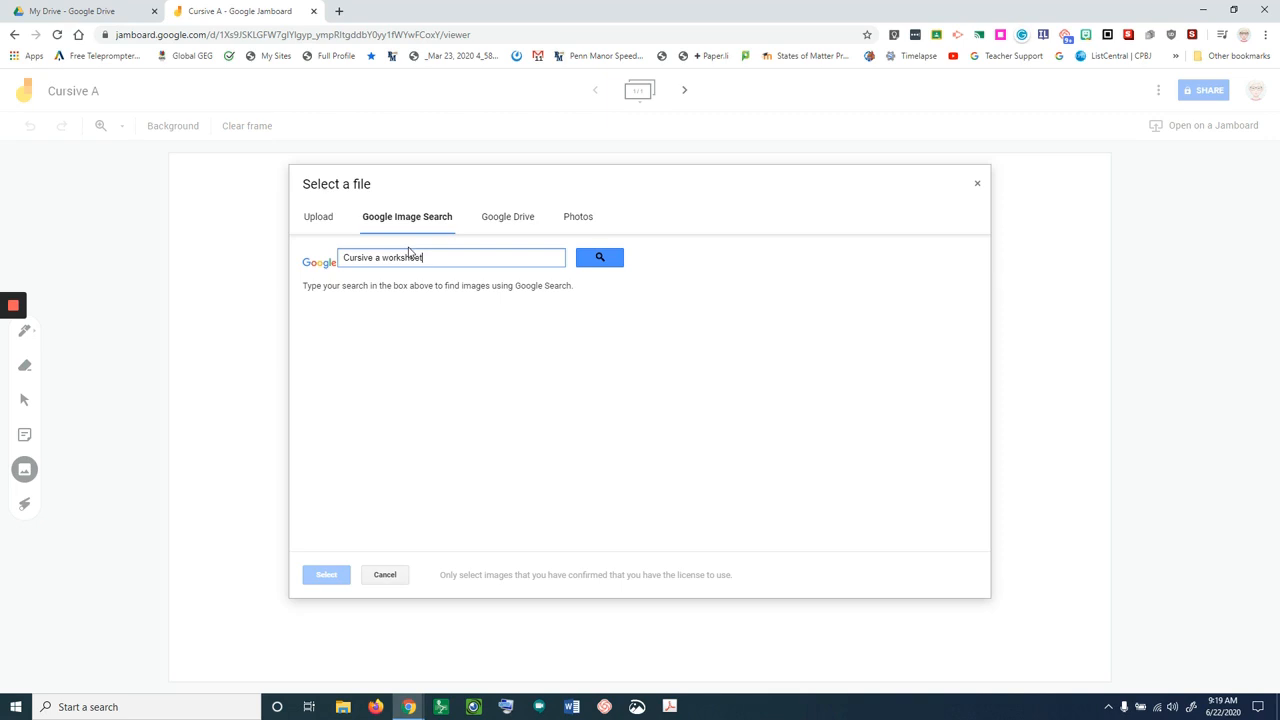
pyautogui.click(599, 257)
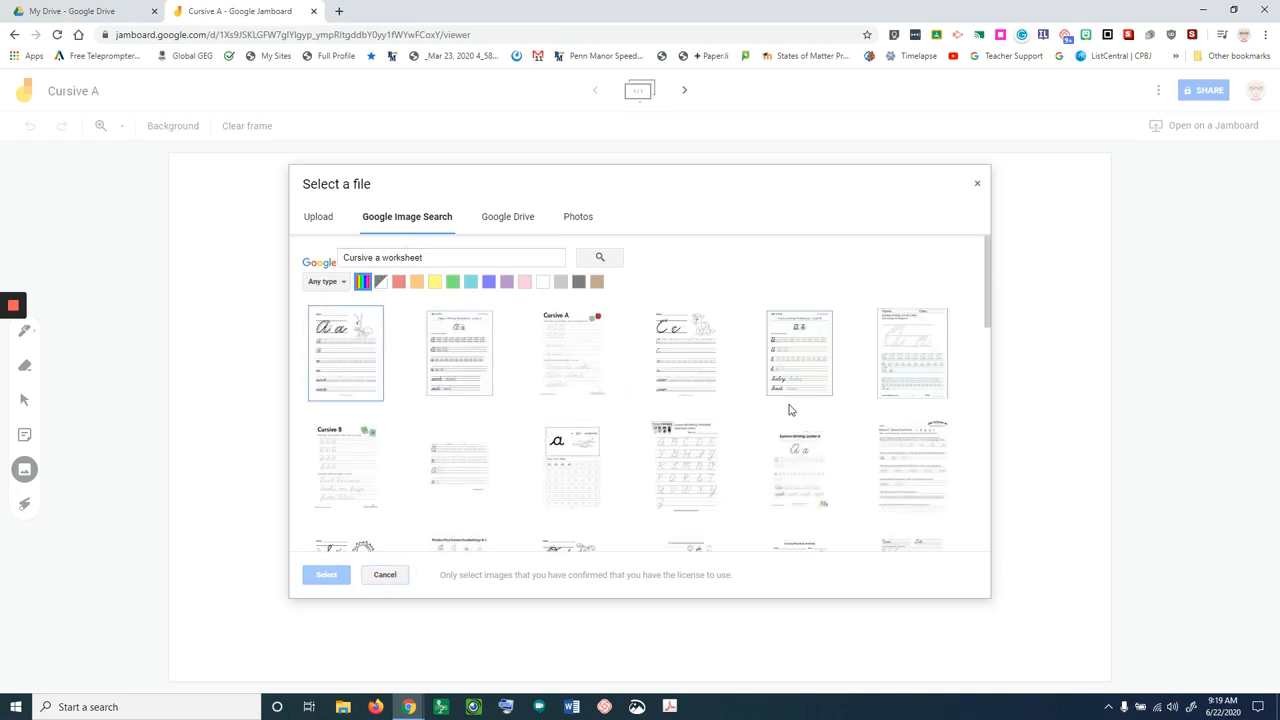
pyautogui.scroll(-3)
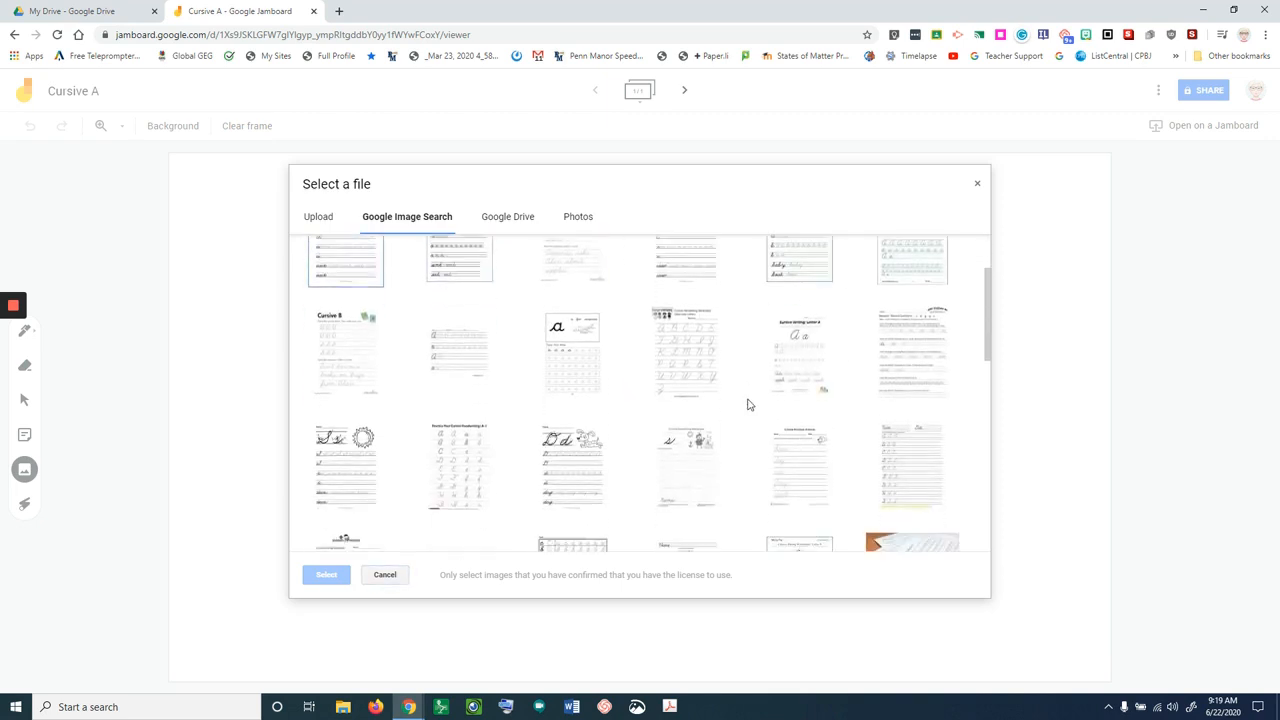
pyautogui.scroll(-3)
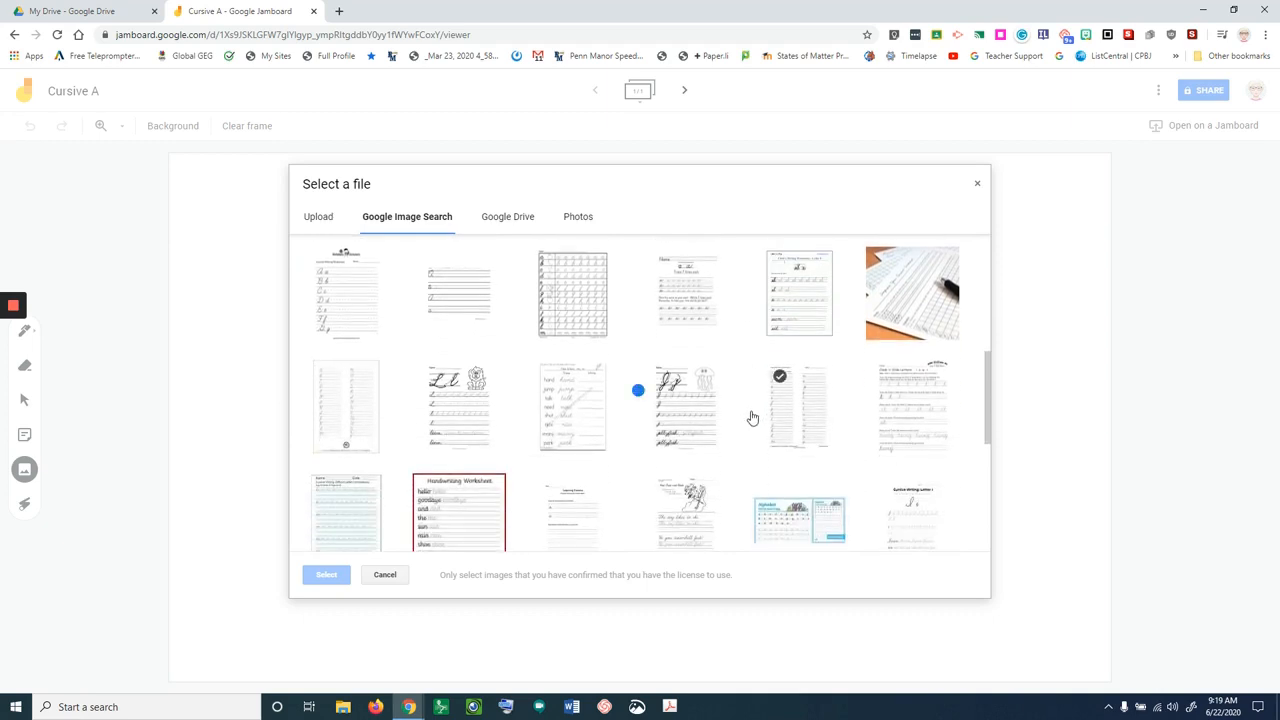
pyautogui.scroll(-3)
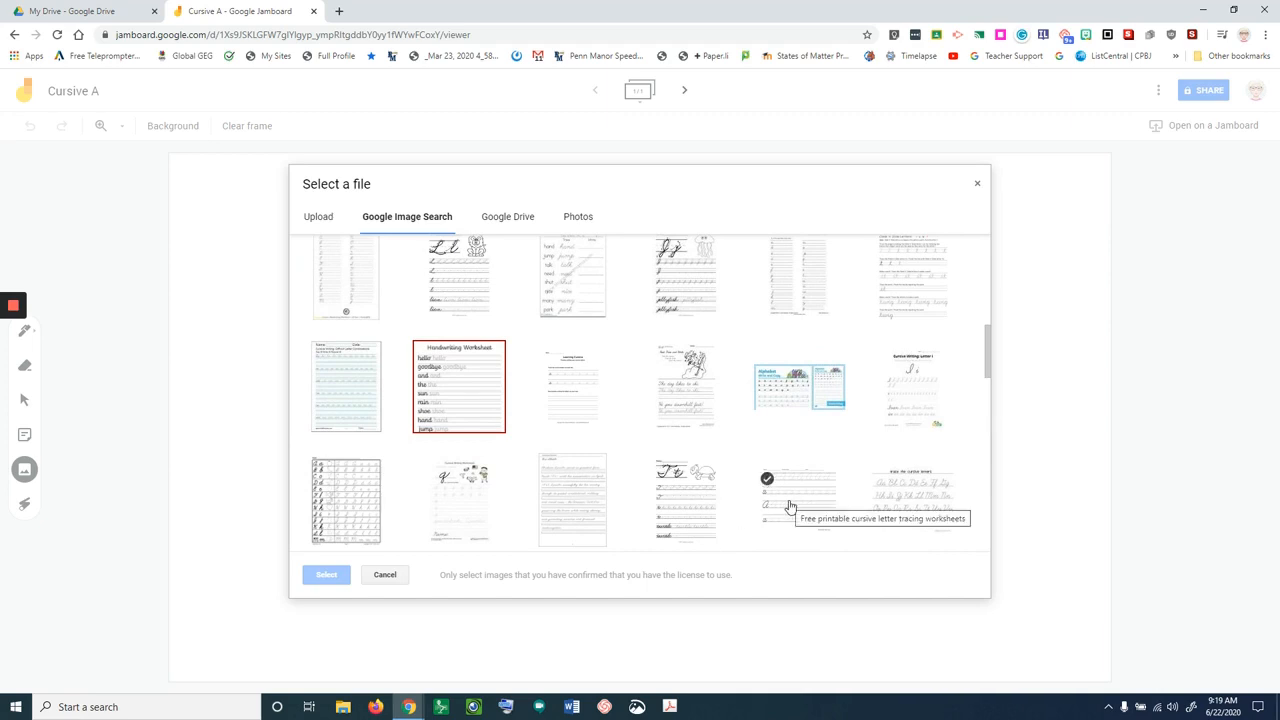
pyautogui.click(799, 495)
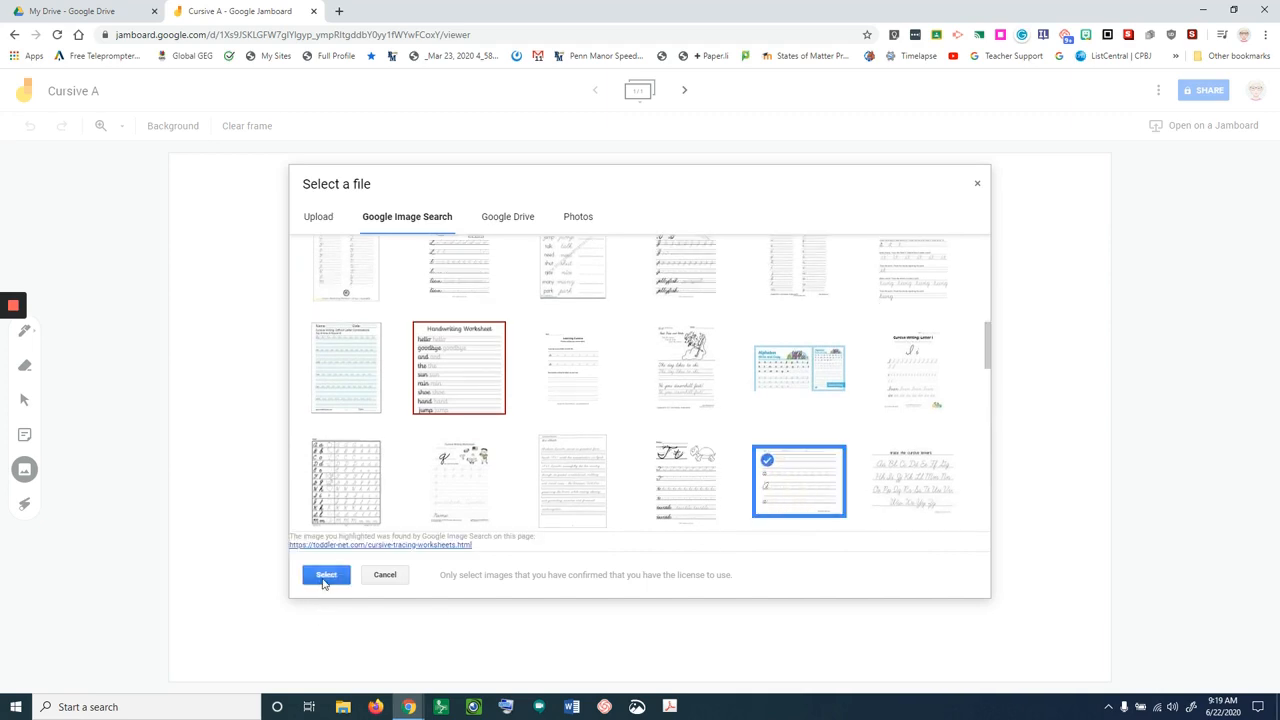
pyautogui.click(326, 574)
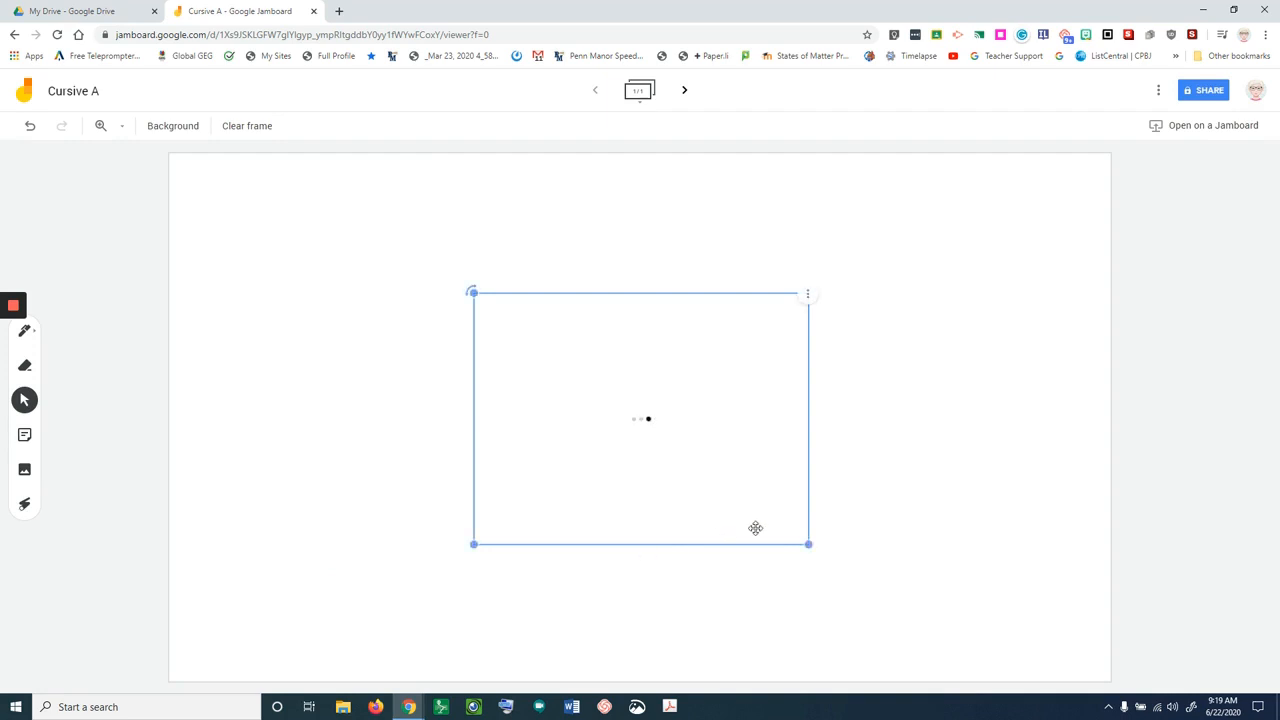
pyautogui.moveTo(809, 544)
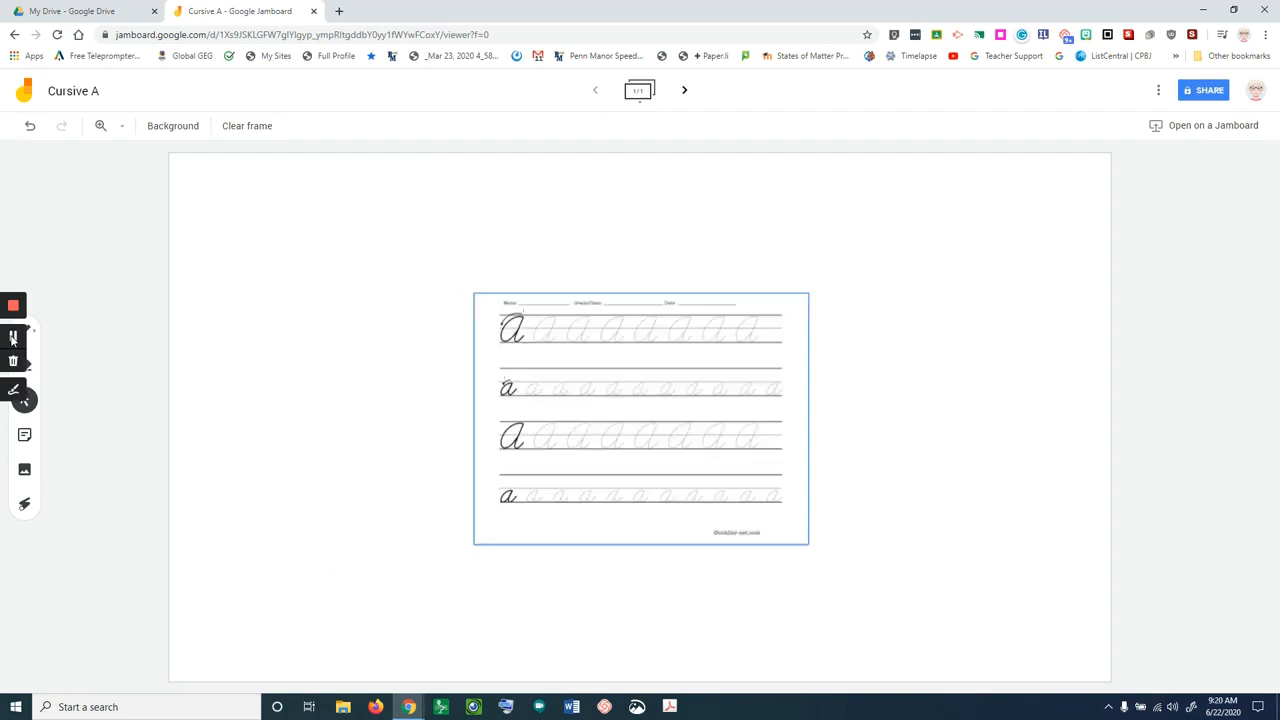
# Drag the worksheet's corner handles outward until it spans the frame's width
pyautogui.click(640, 415)
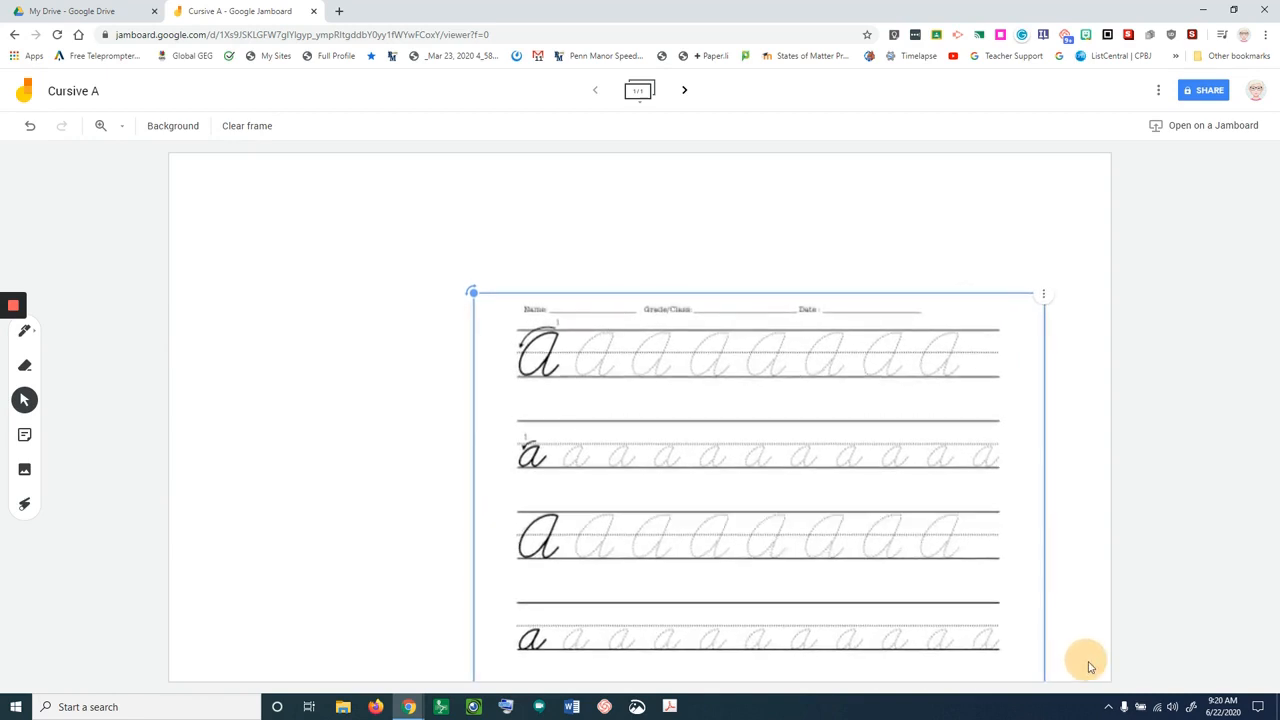
pyautogui.moveTo(1088, 665); pyautogui.dragTo(765, 418)
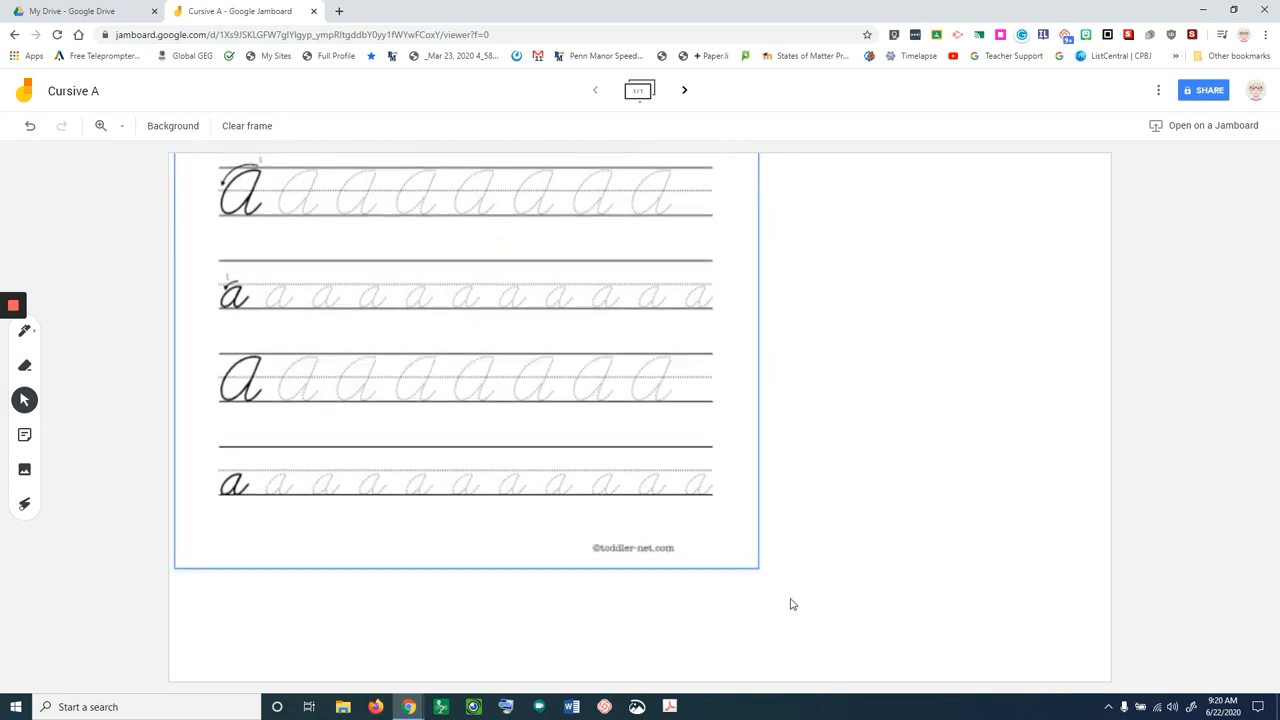
pyautogui.moveTo(793, 604); pyautogui.dragTo(773, 579)
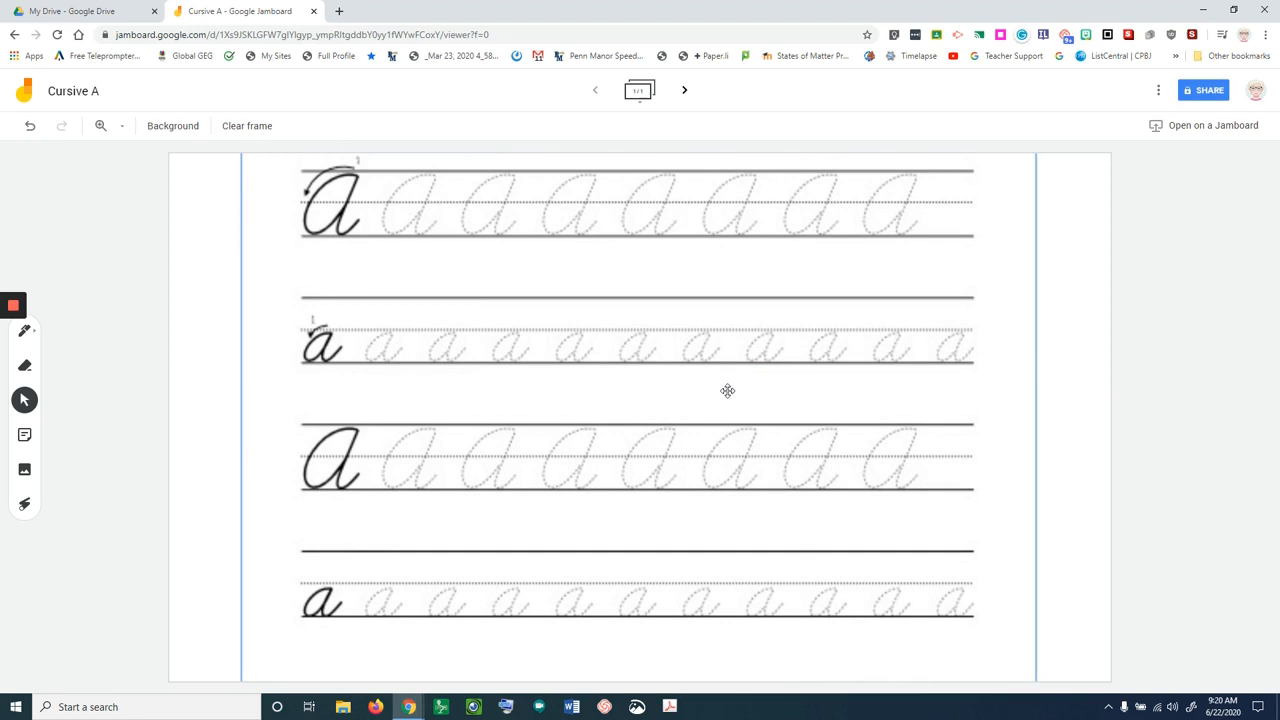
pyautogui.moveTo(231, 397)
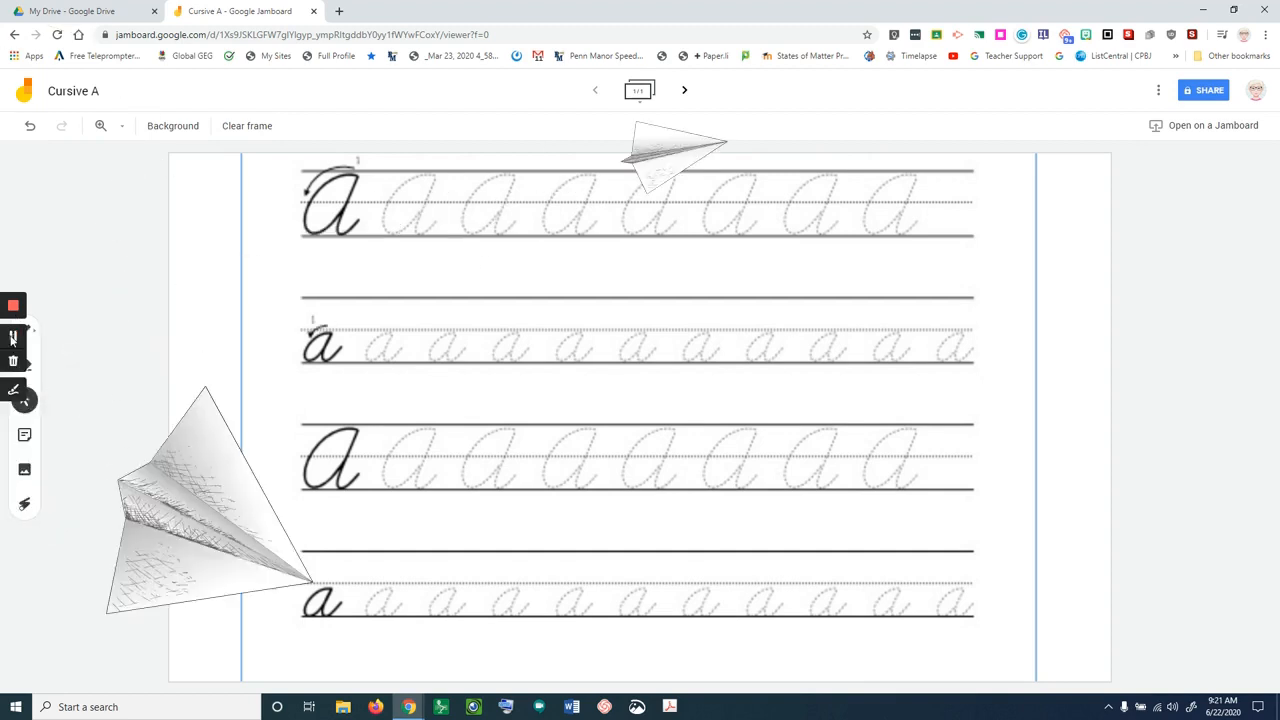
pyautogui.click(240, 11)
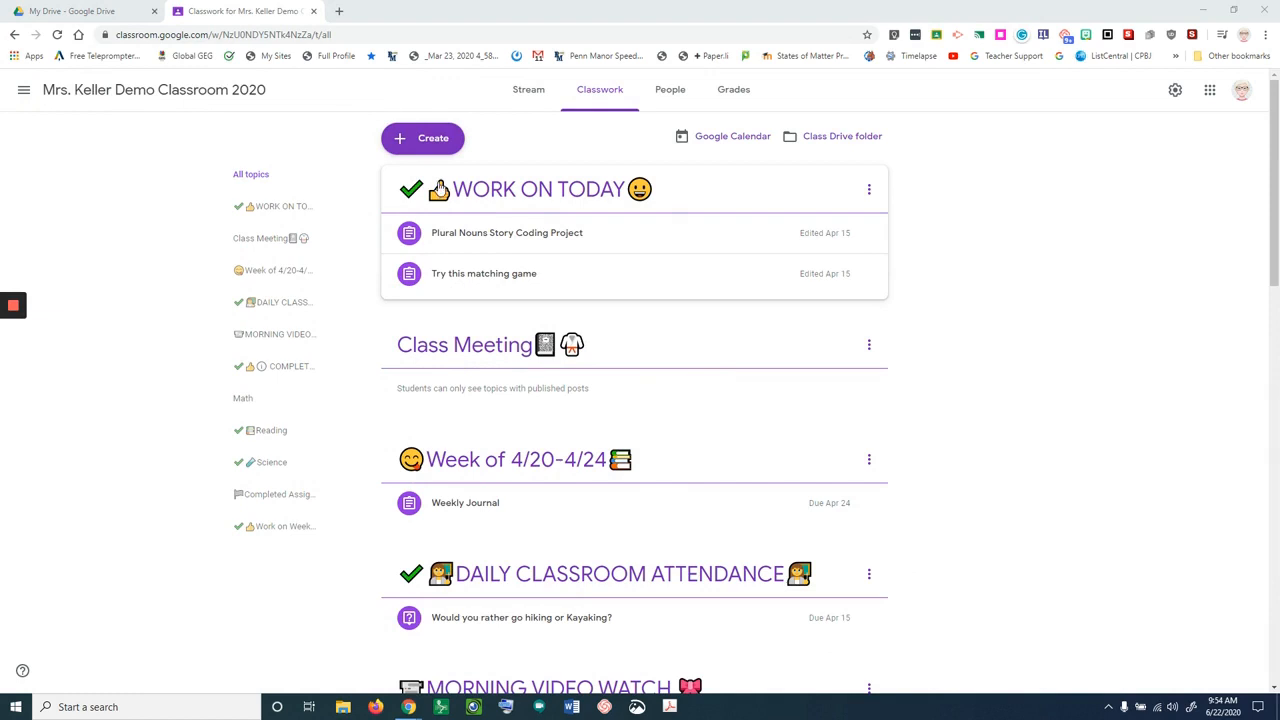
pyautogui.moveTo(421, 138)
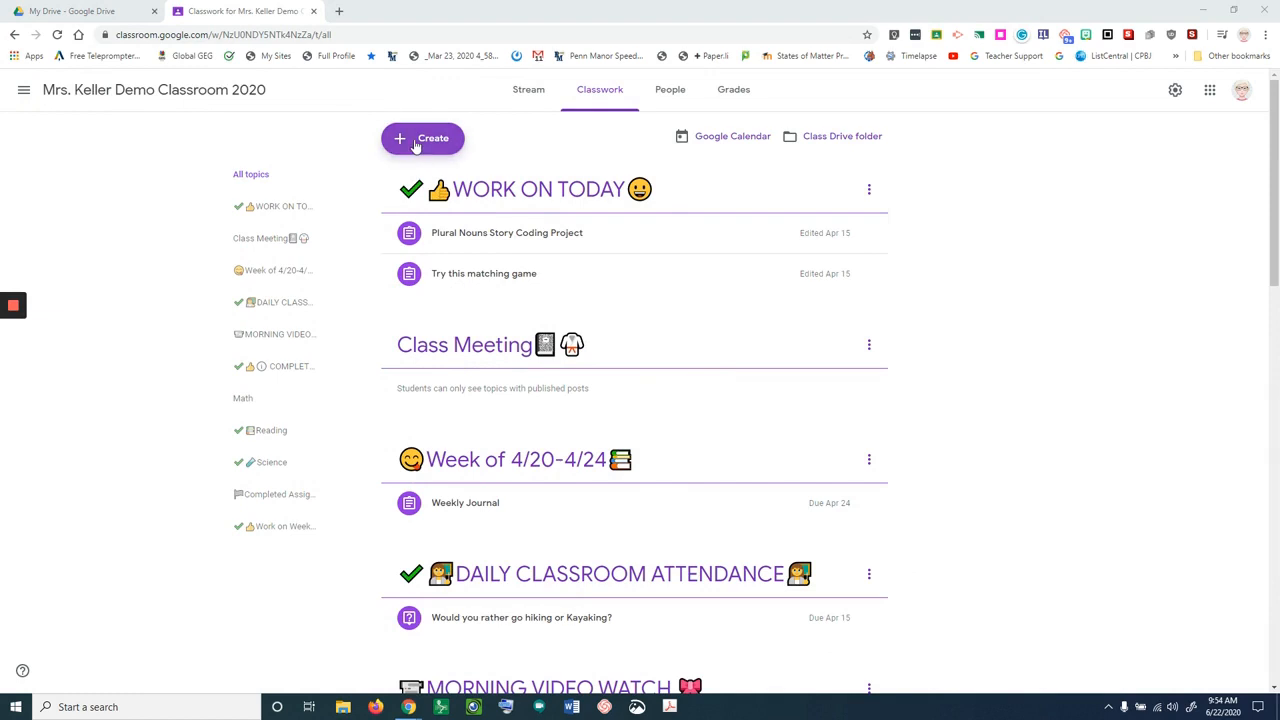
# Draft an assignment titled 'Cursive A Practice' and attach from Google Drive
pyautogui.click(422, 138)
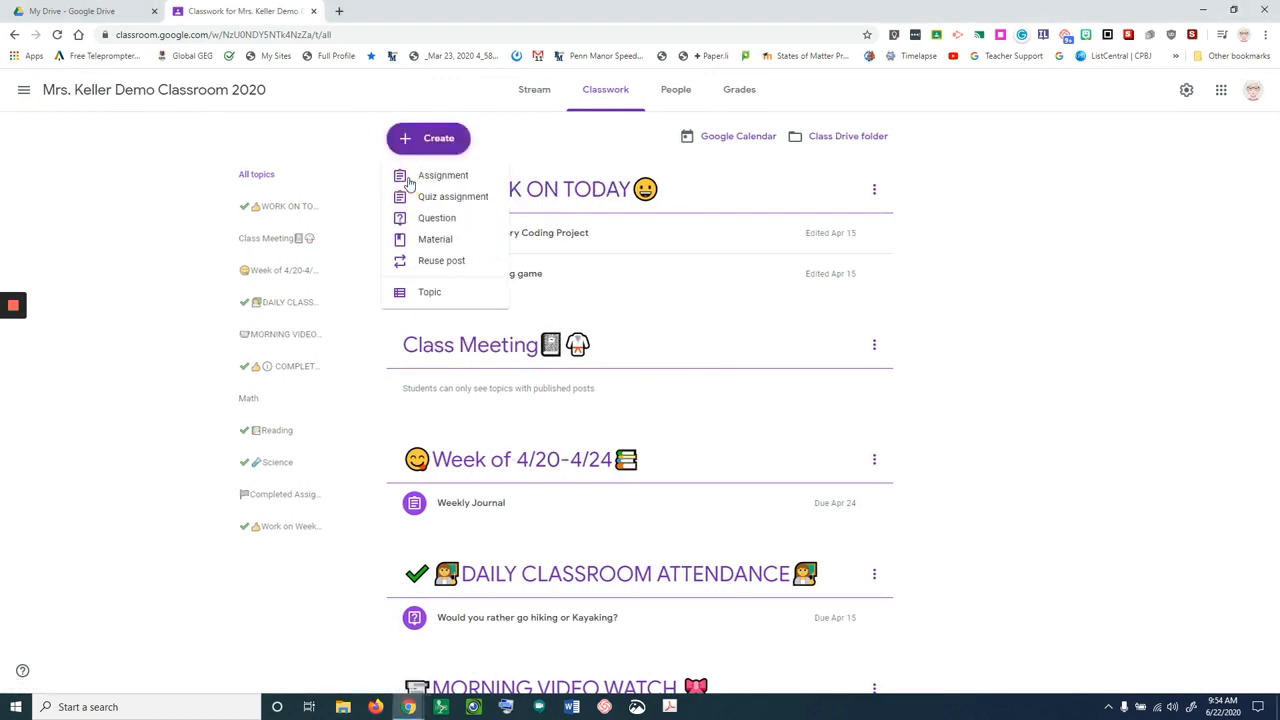
pyautogui.click(443, 175)
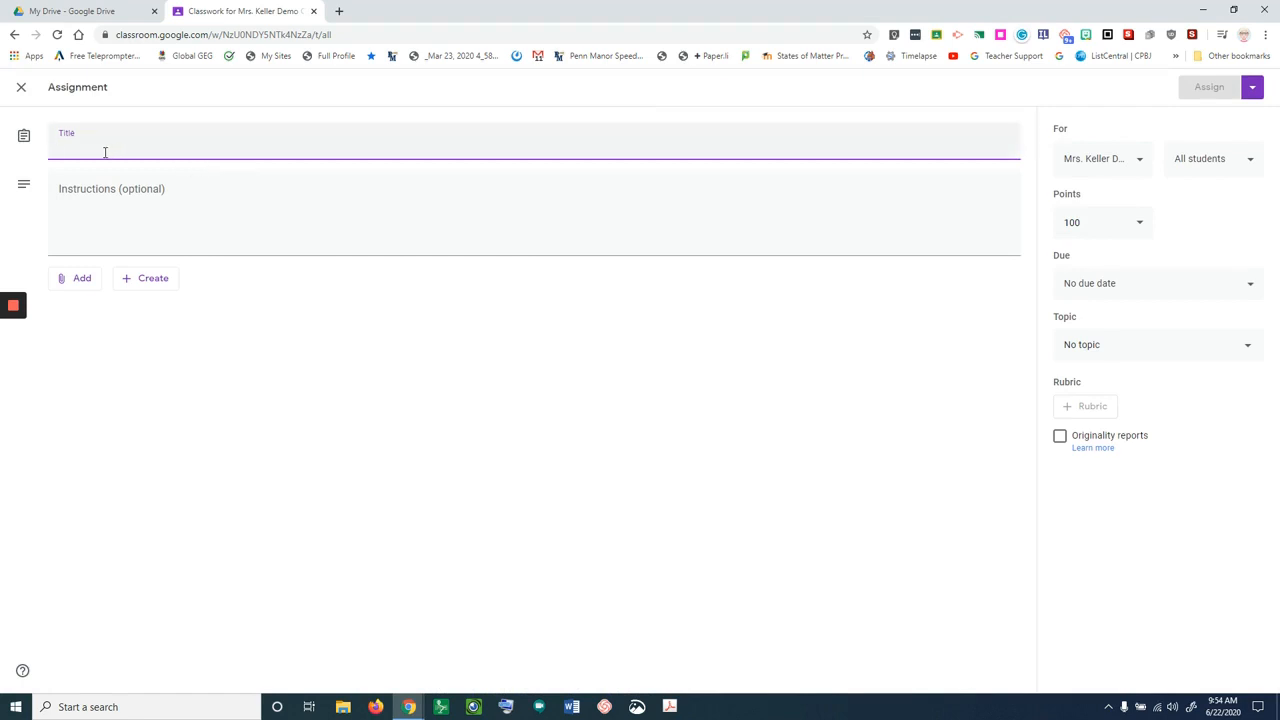
pyautogui.write('Cursive A Practice')
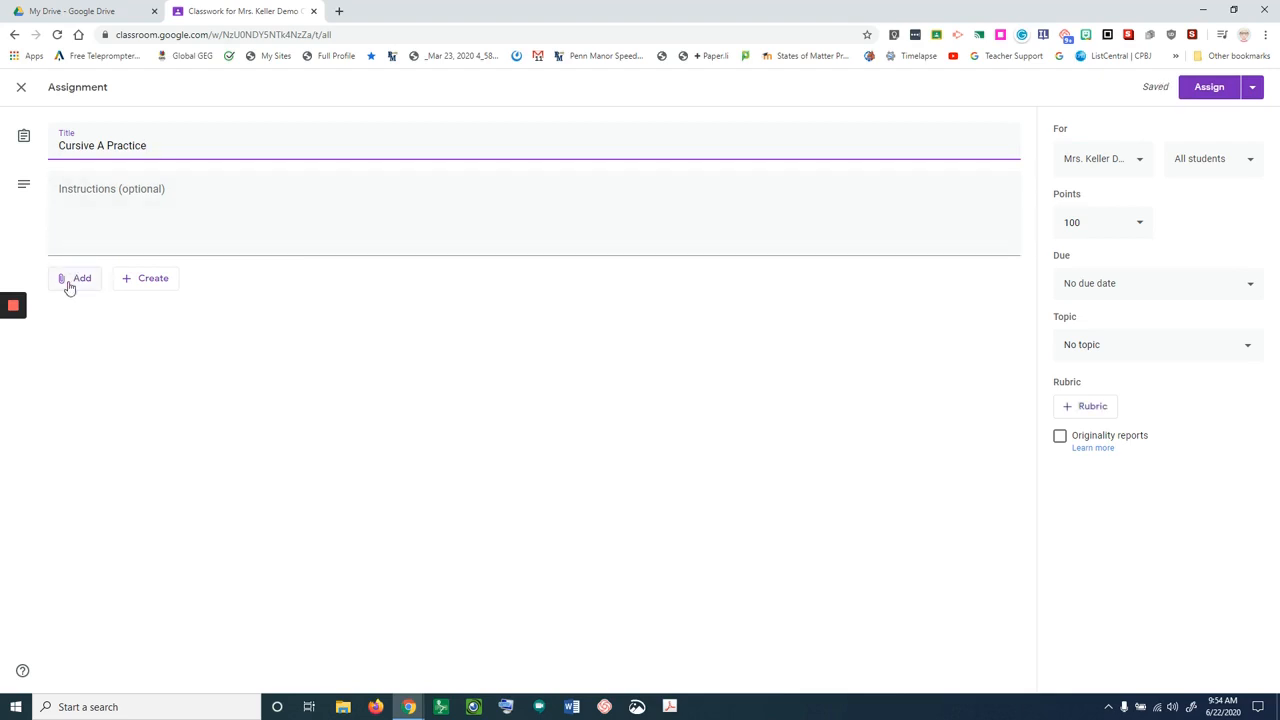
pyautogui.click(76, 278)
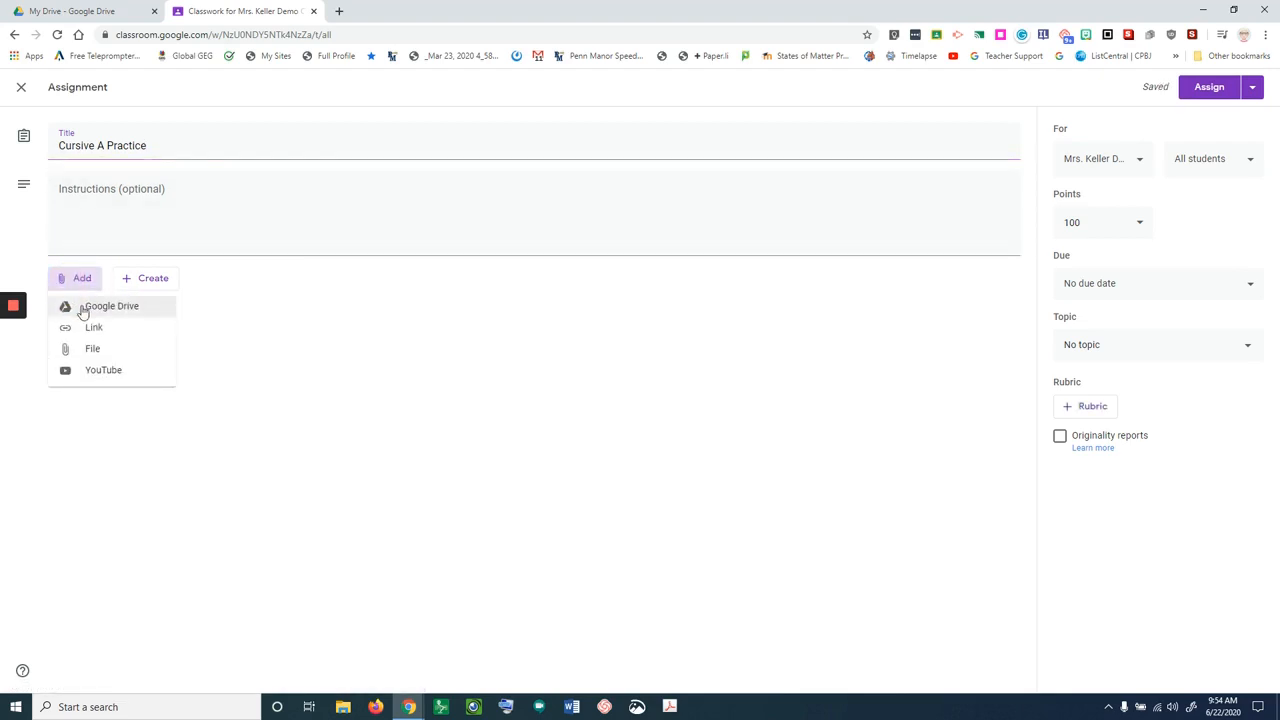
pyautogui.click(111, 306)
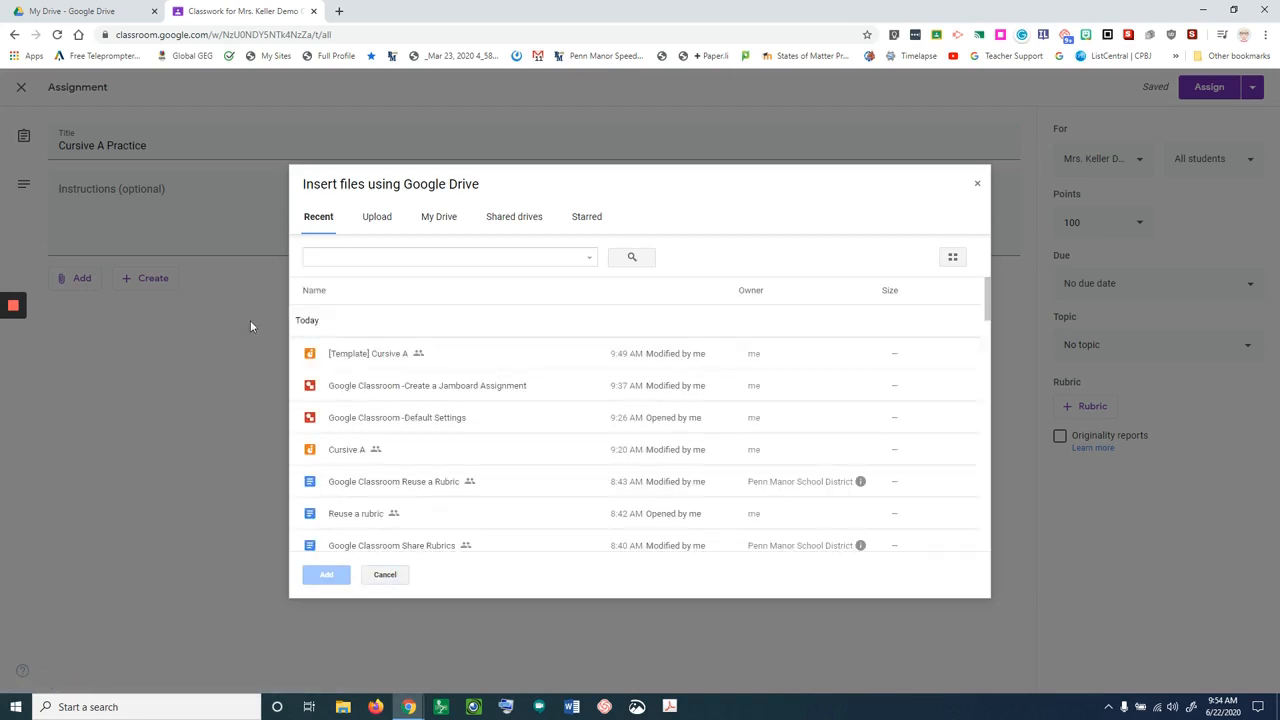
# Attach the 'Cursive A' jam with 'Make a copy for each student' sharing
pyautogui.click(347, 449)
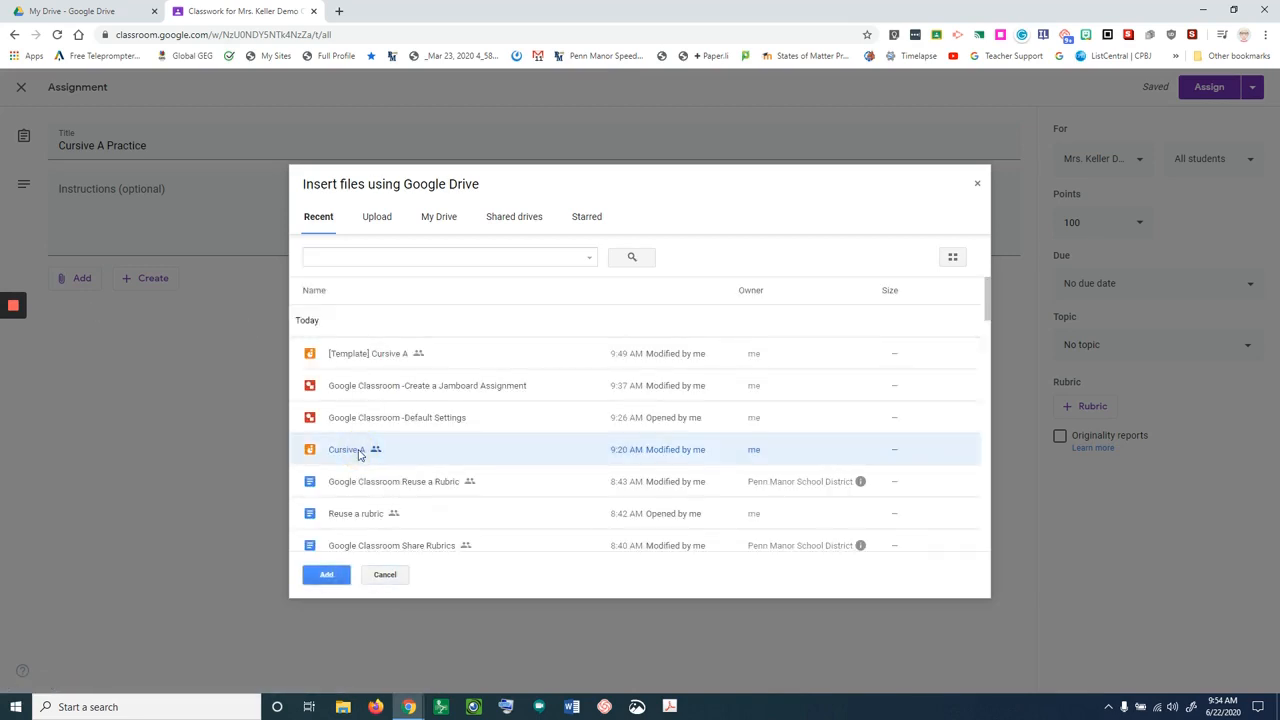
pyautogui.click(326, 574)
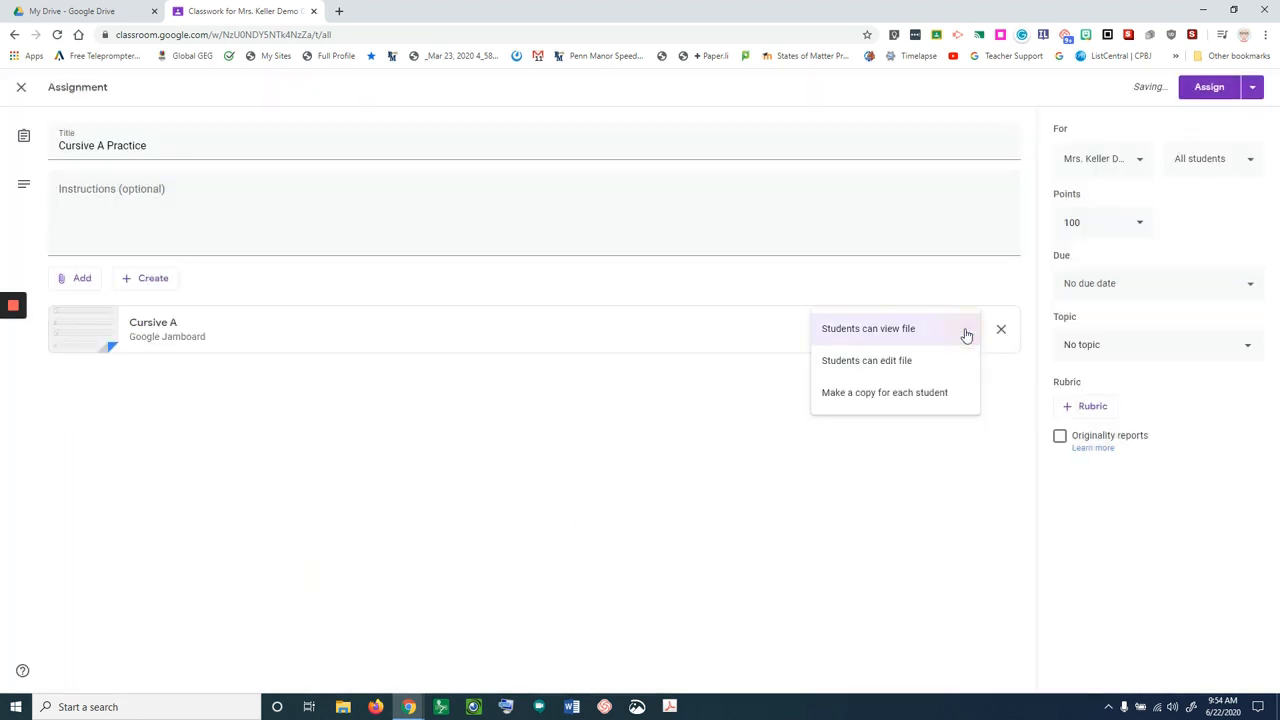
pyautogui.click(884, 392)
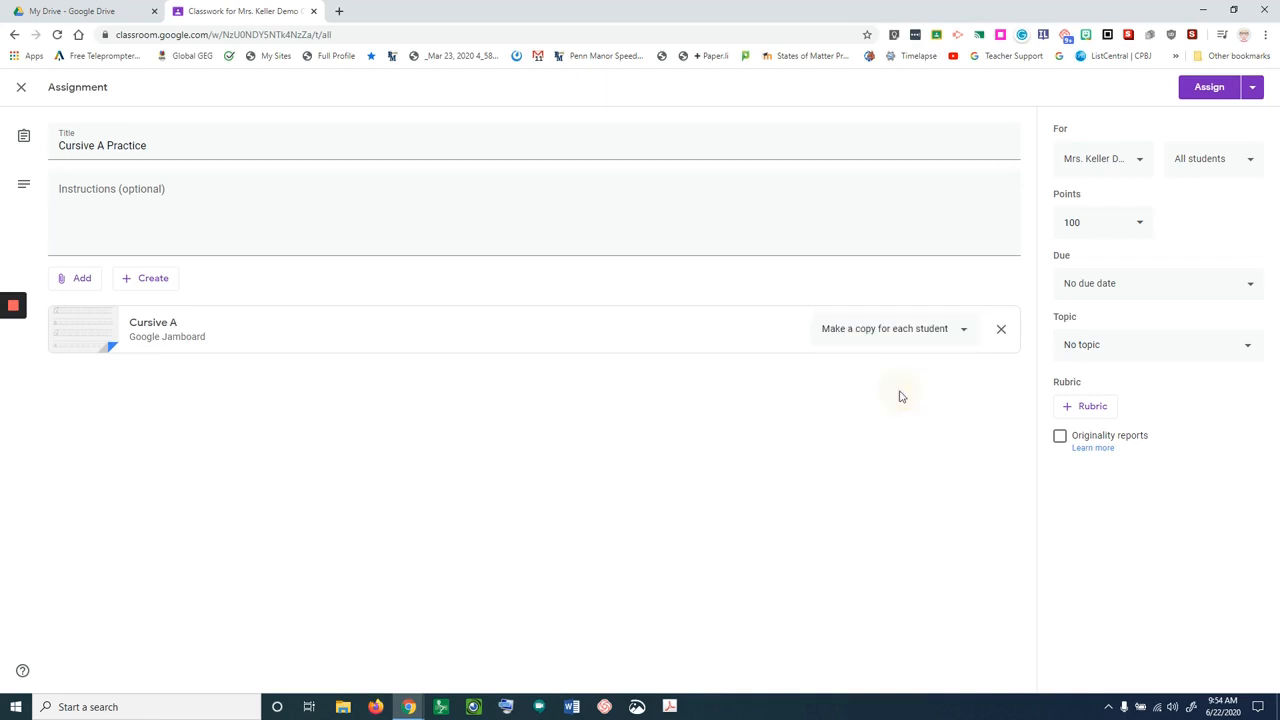
pyautogui.click(96, 221)
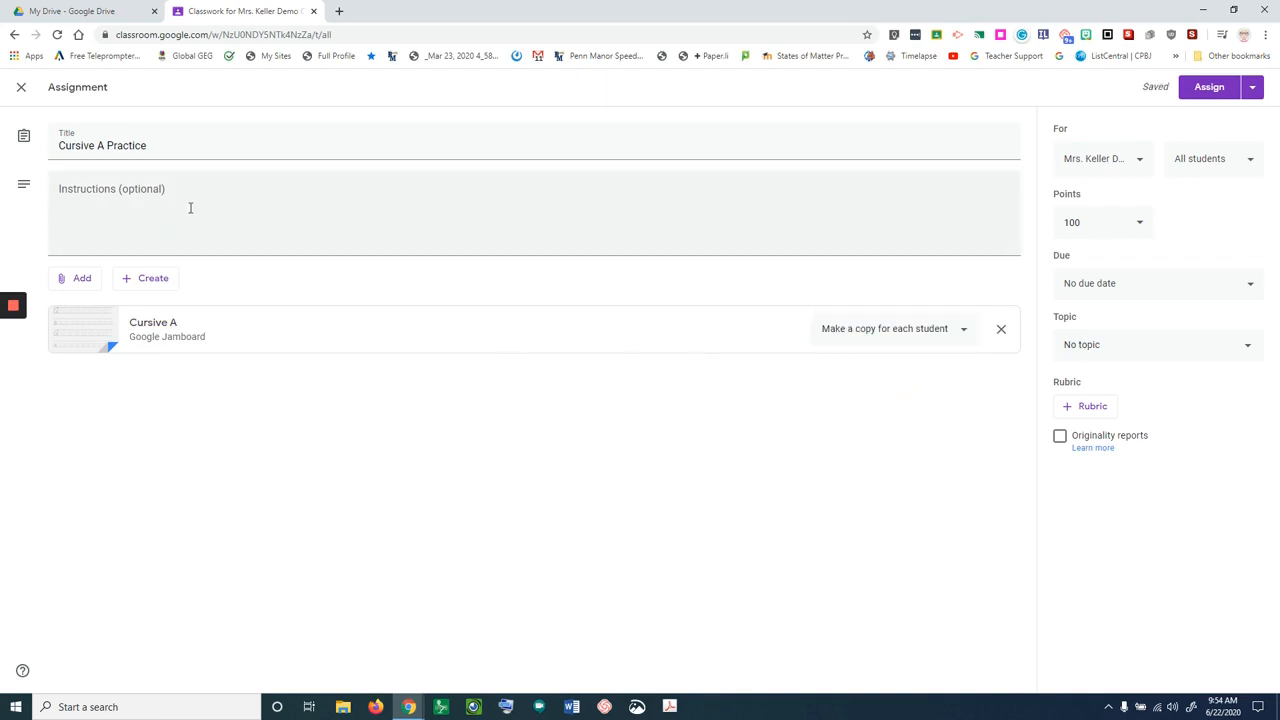
# Set points to 10, choose the WORK ON TODAY topic, and assign it
pyautogui.click(1100, 222)
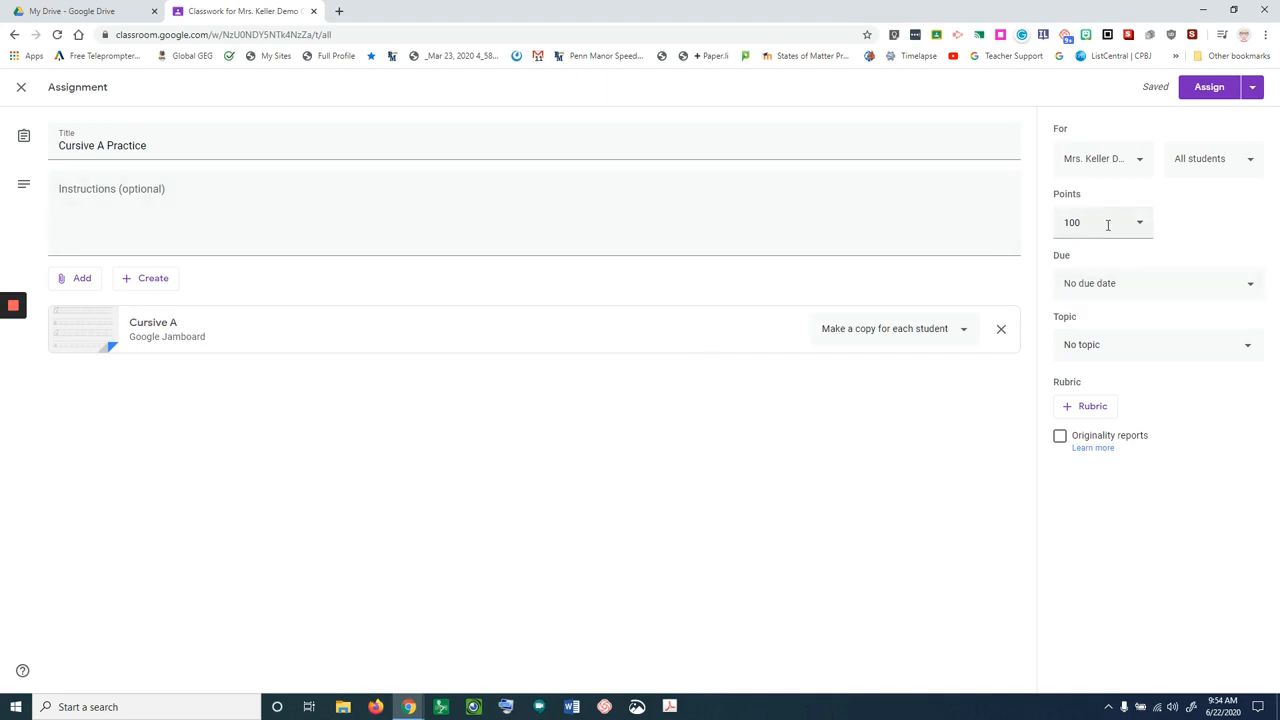
pyautogui.click(1103, 222)
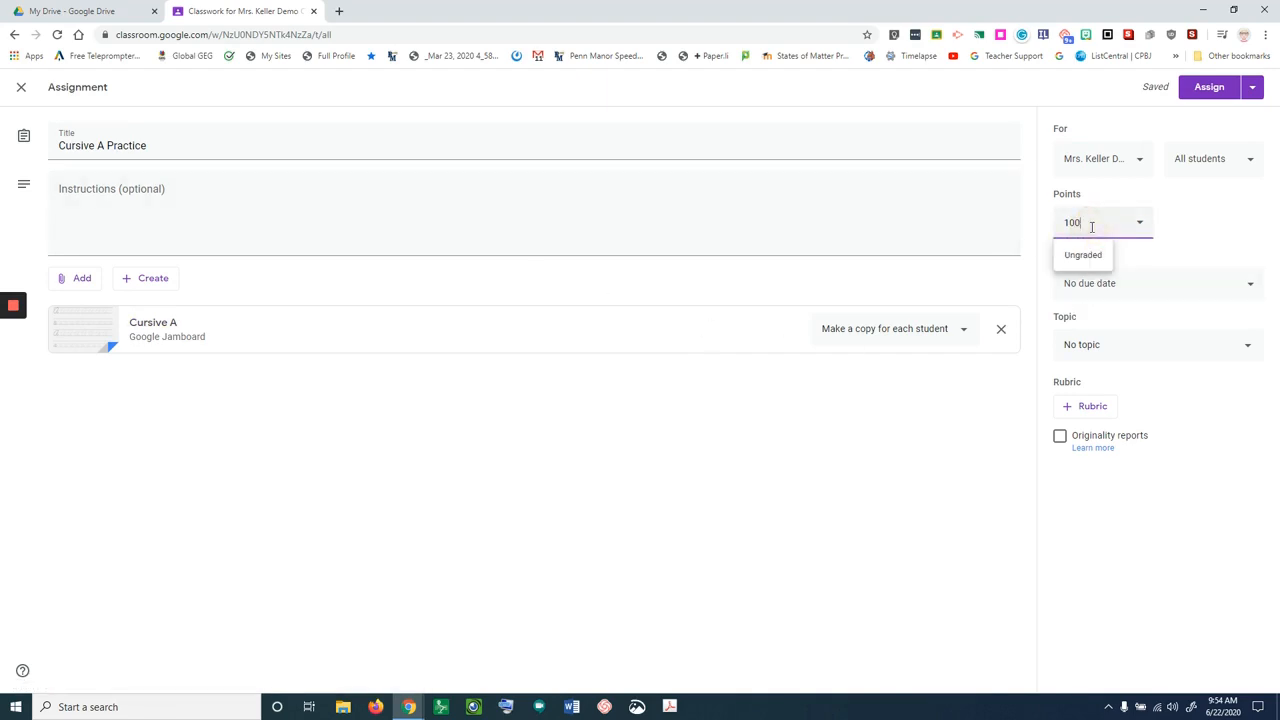
pyautogui.press('Backspace')
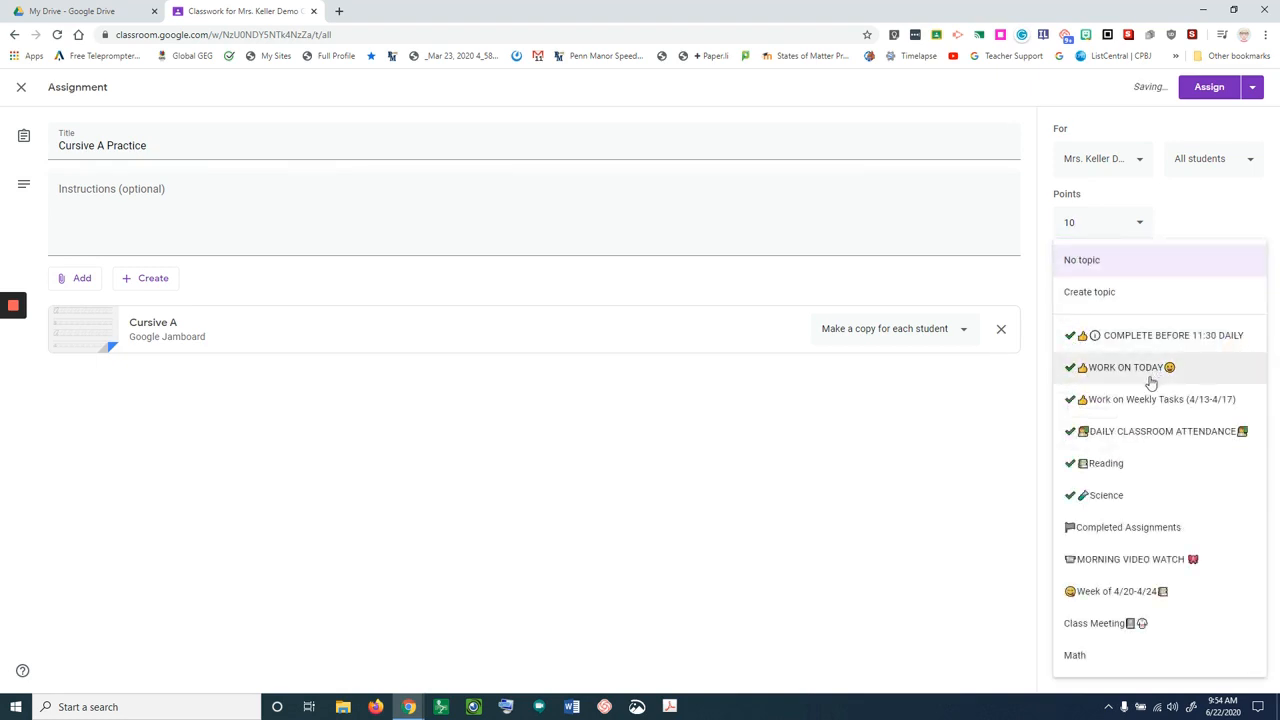
pyautogui.click(1124, 367)
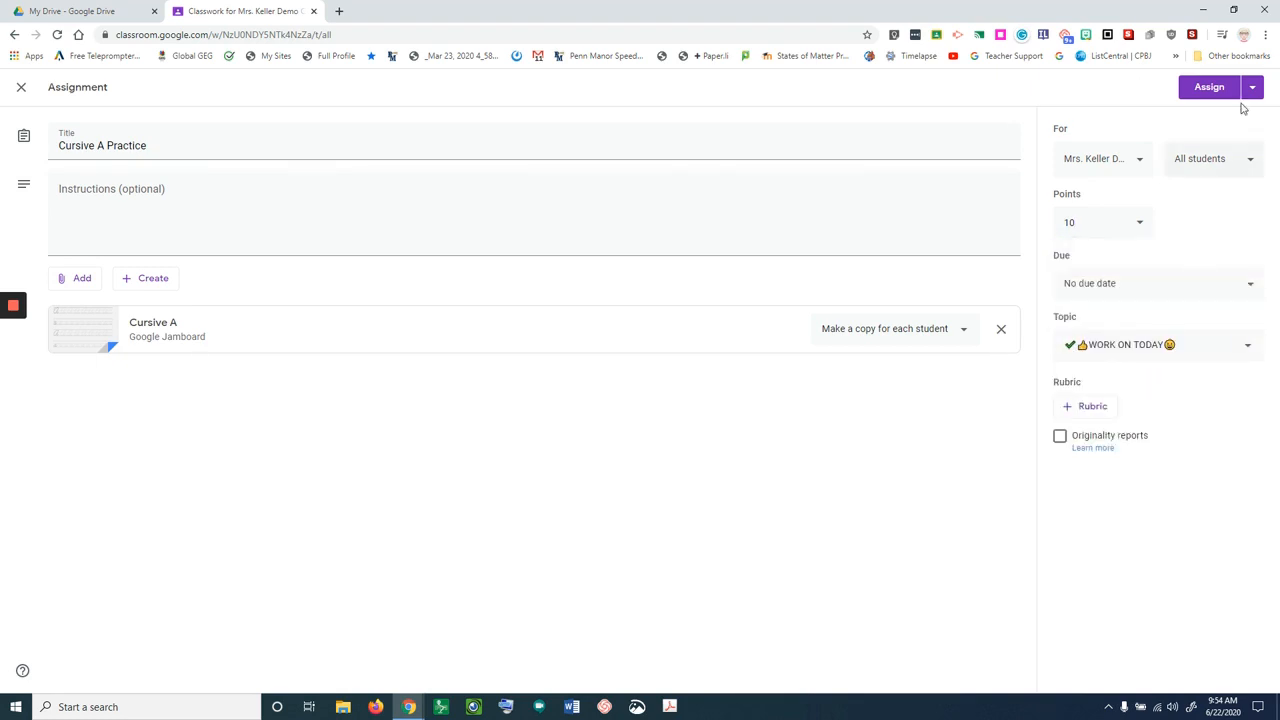
pyautogui.click(1209, 87)
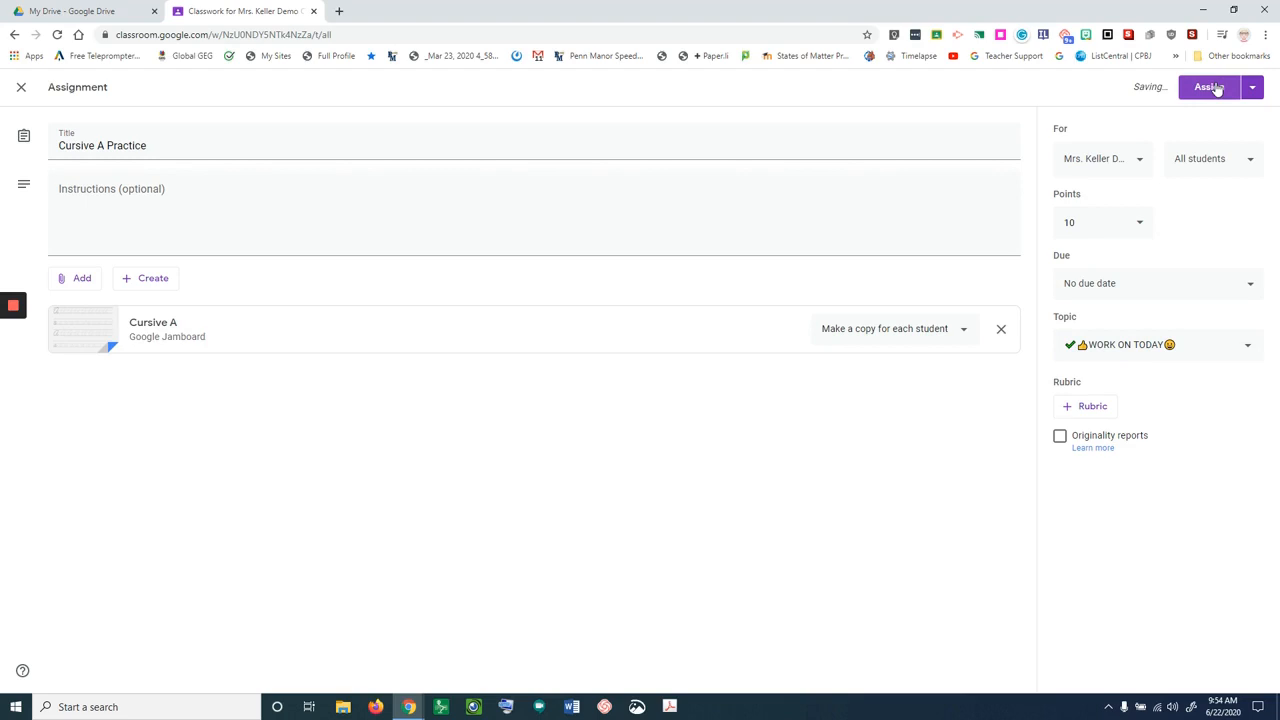
pyautogui.click(1209, 87)
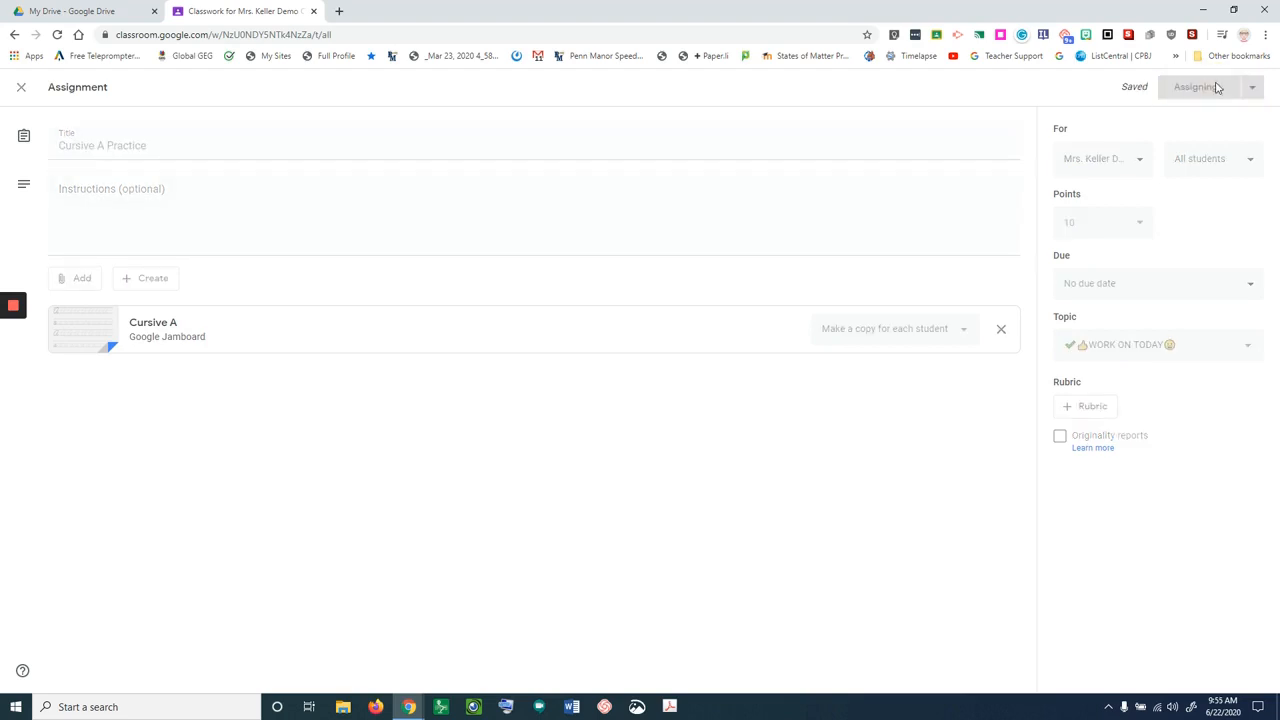
pyautogui.click(1194, 87)
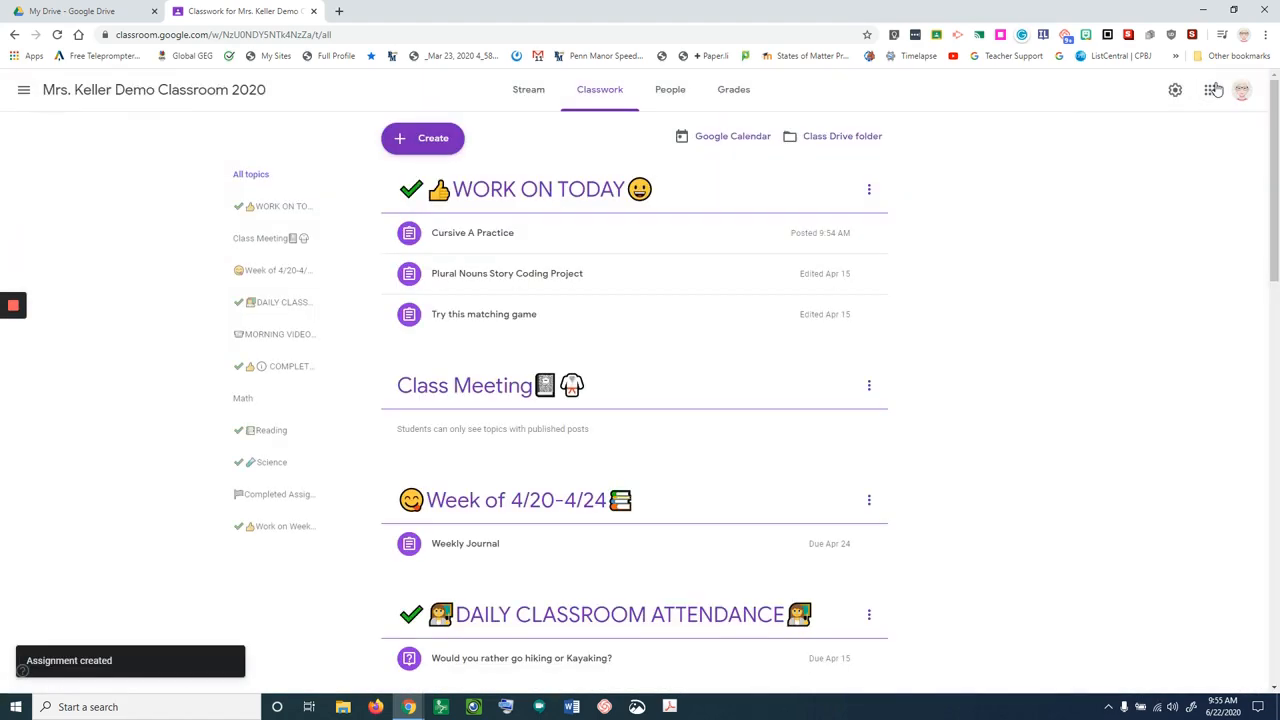
pyautogui.moveTo(1209, 89)
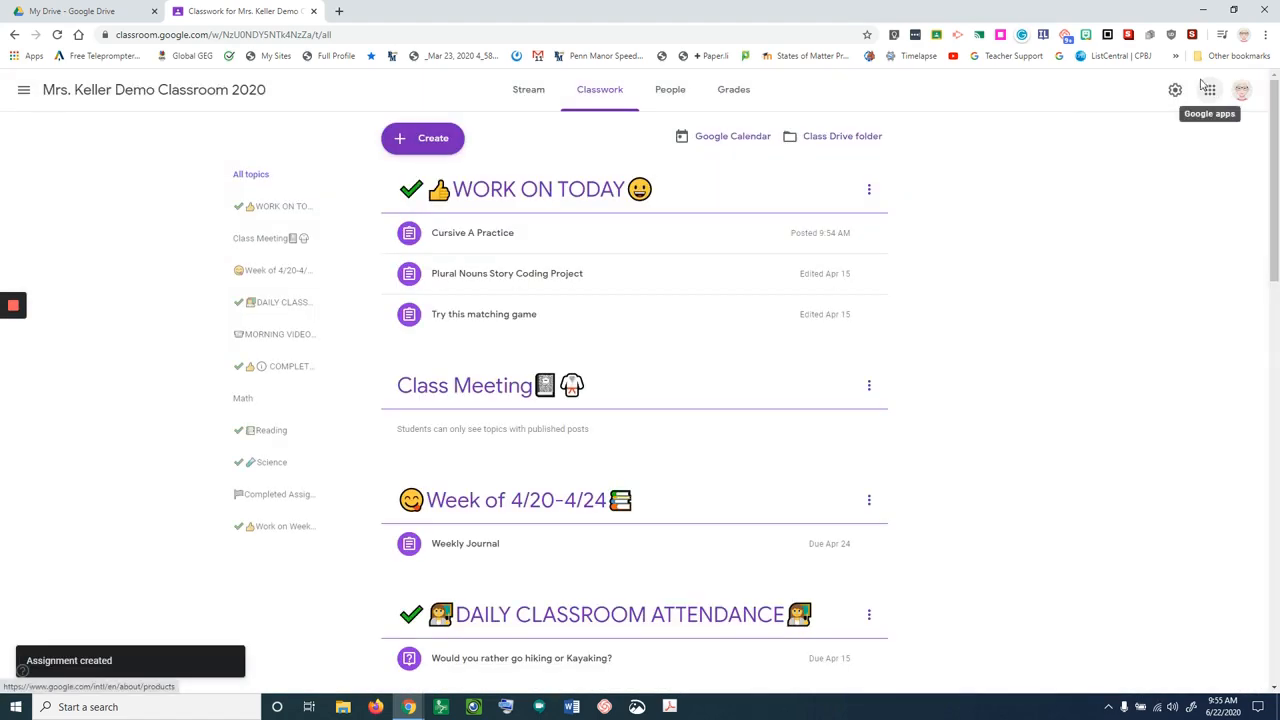